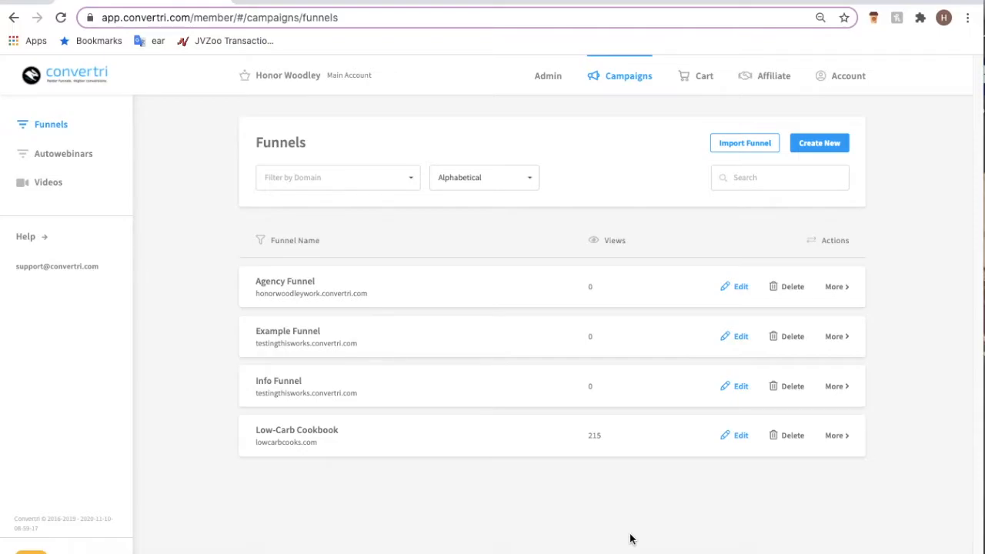
{"action": "mouse_move", "coordinate": [941, 156]}
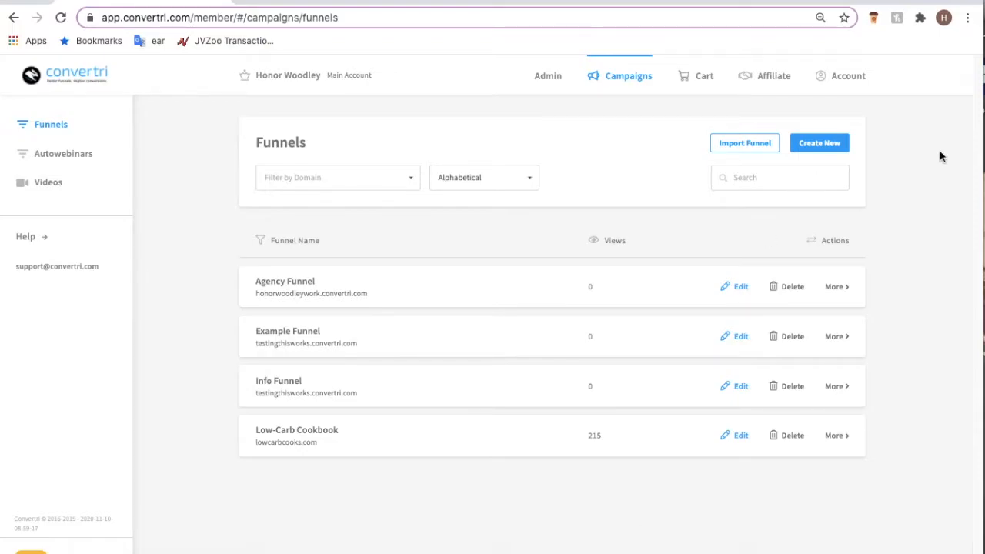
{"action": "mouse_move", "coordinate": [849, 75]}
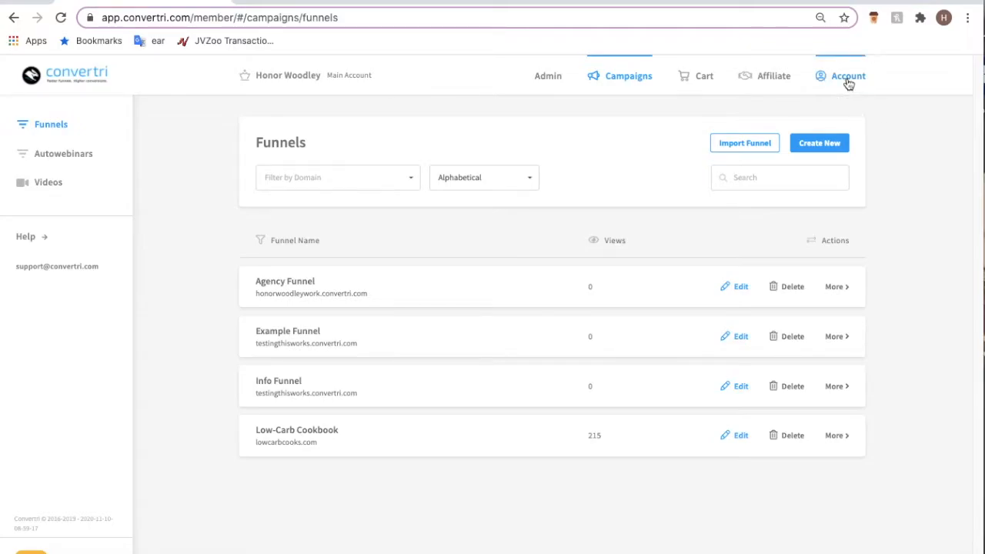
- Open Account settings to reach the Integrations page listing Sendiio
{"action": "left_click", "coordinate": [848, 76]}
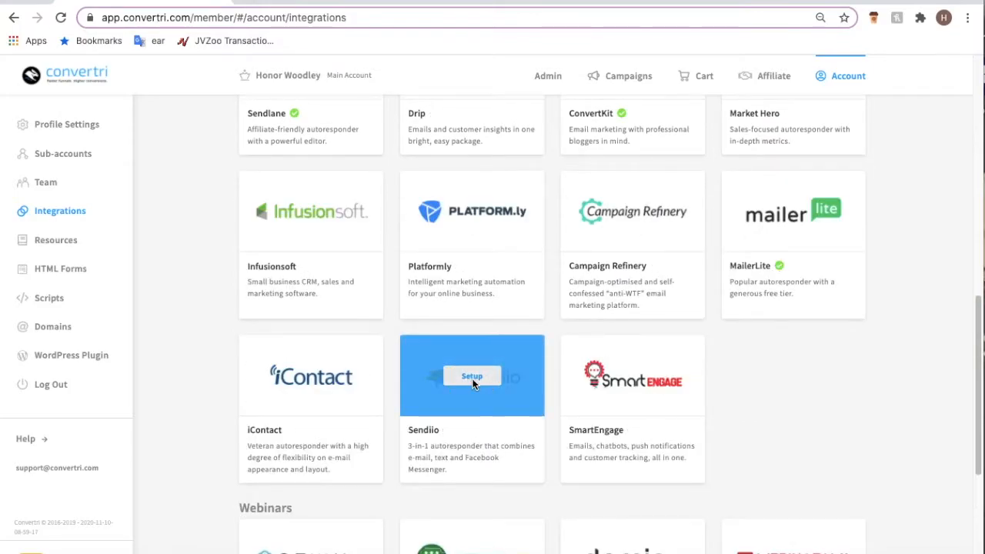
- Enter the Sendiio token and secret in the setup dialog and save them
{"action": "left_click", "coordinate": [472, 375]}
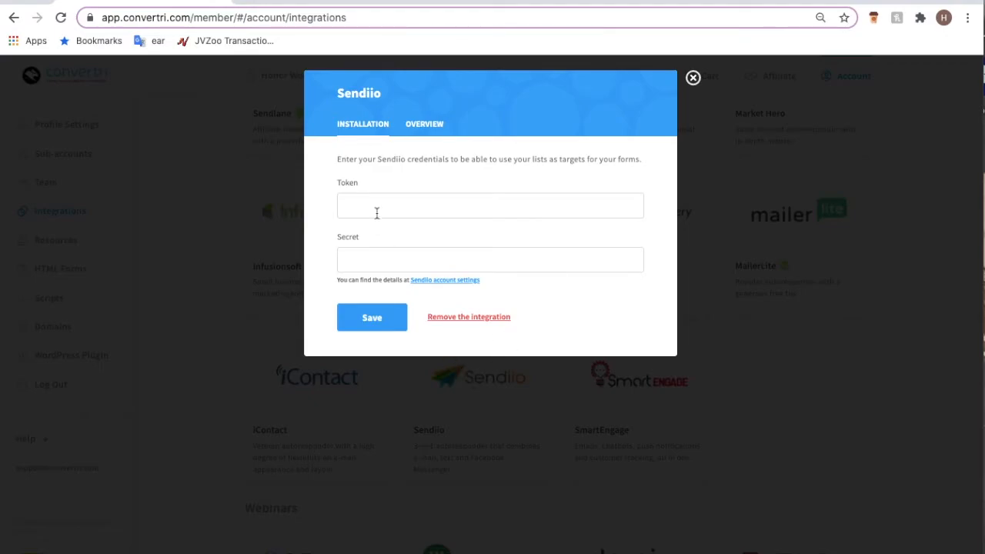
{"action": "left_click", "coordinate": [490, 259]}
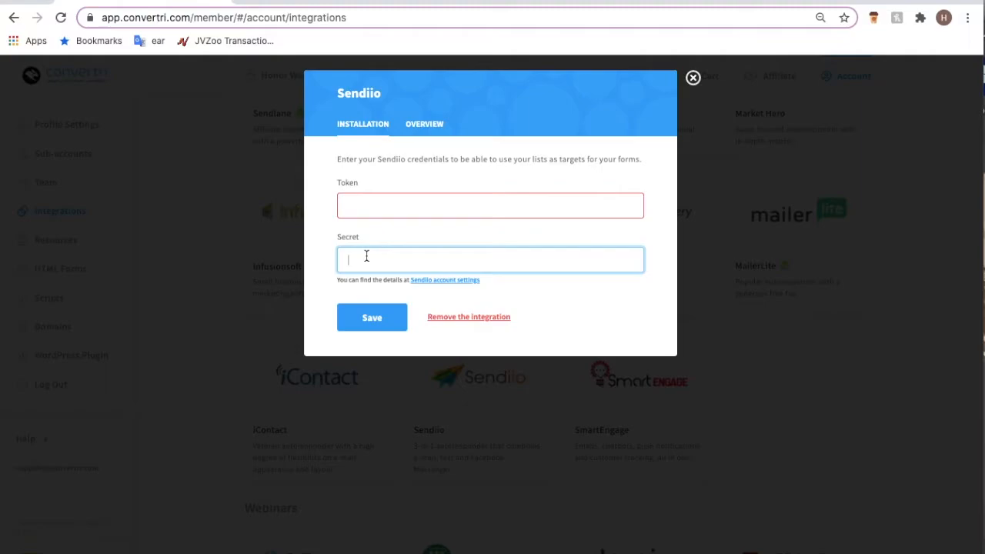
{"action": "mouse_move", "coordinate": [454, 274]}
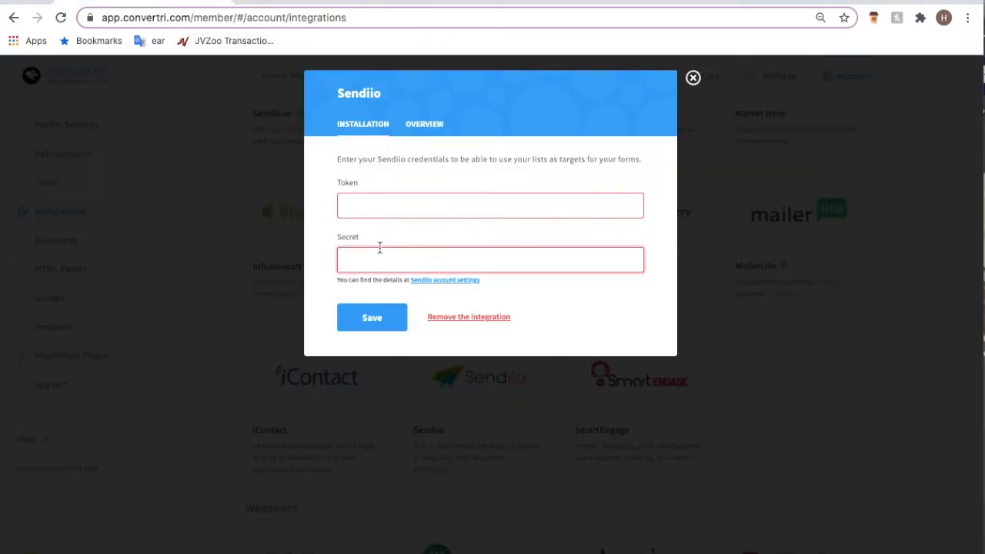
{"action": "mouse_move", "coordinate": [447, 285]}
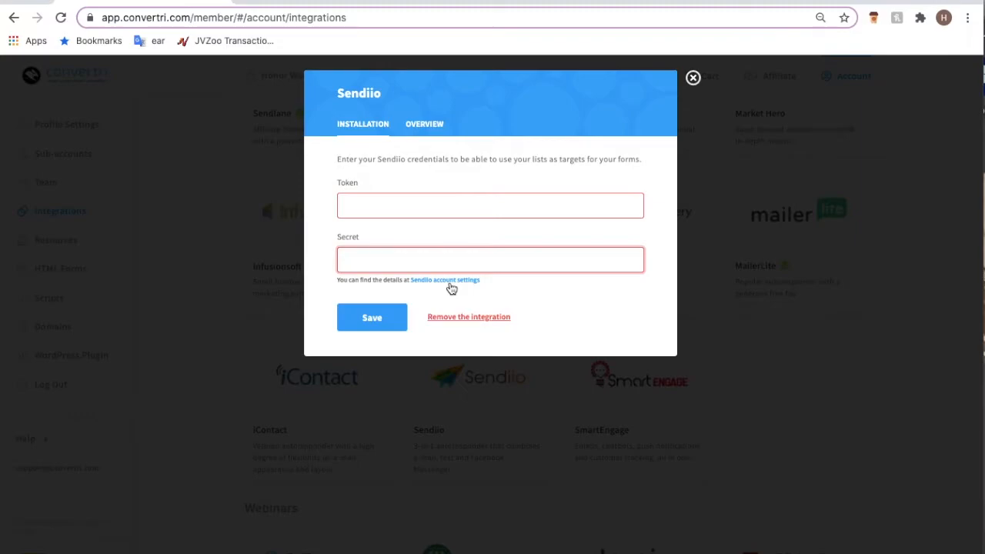
{"action": "mouse_move", "coordinate": [550, 283]}
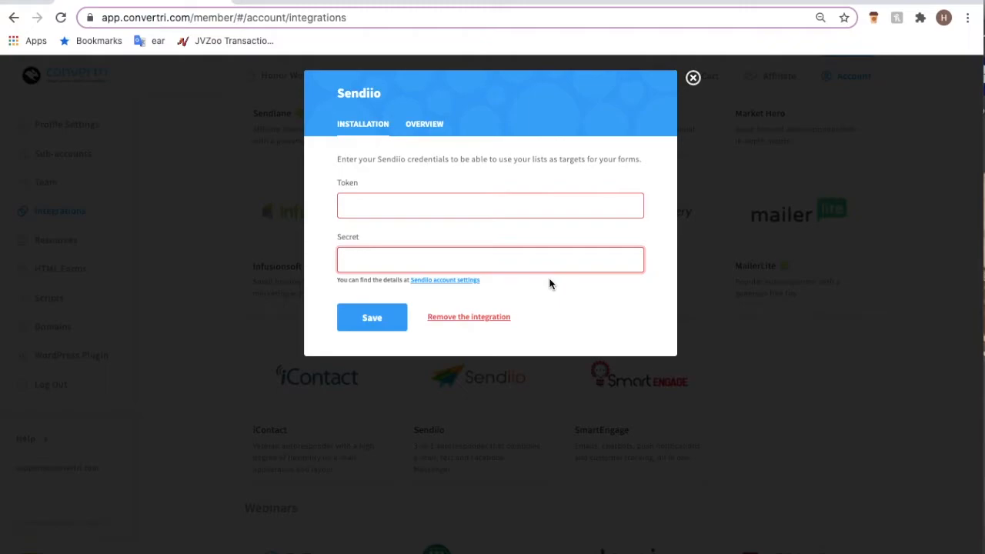
{"action": "left_click", "coordinate": [693, 78]}
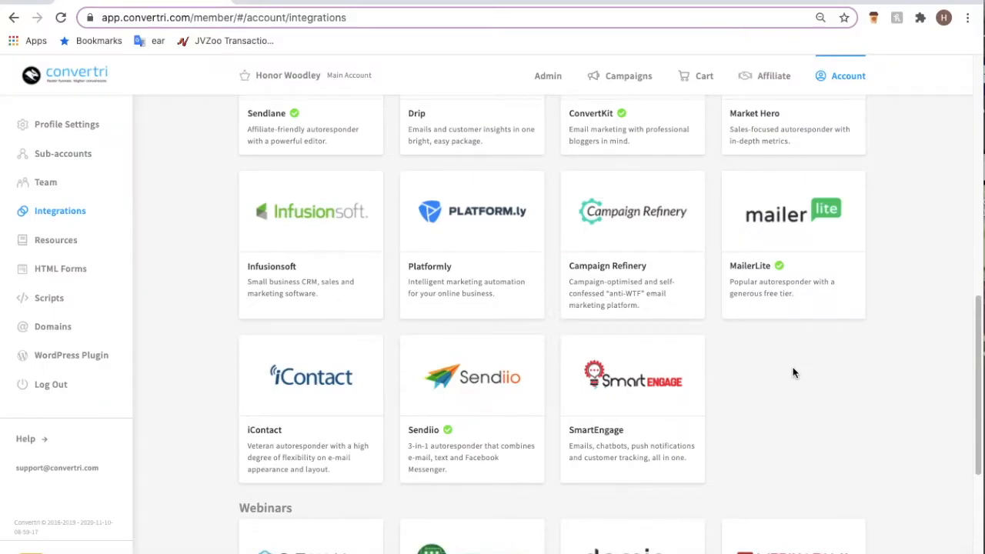
{"action": "mouse_move", "coordinate": [557, 371]}
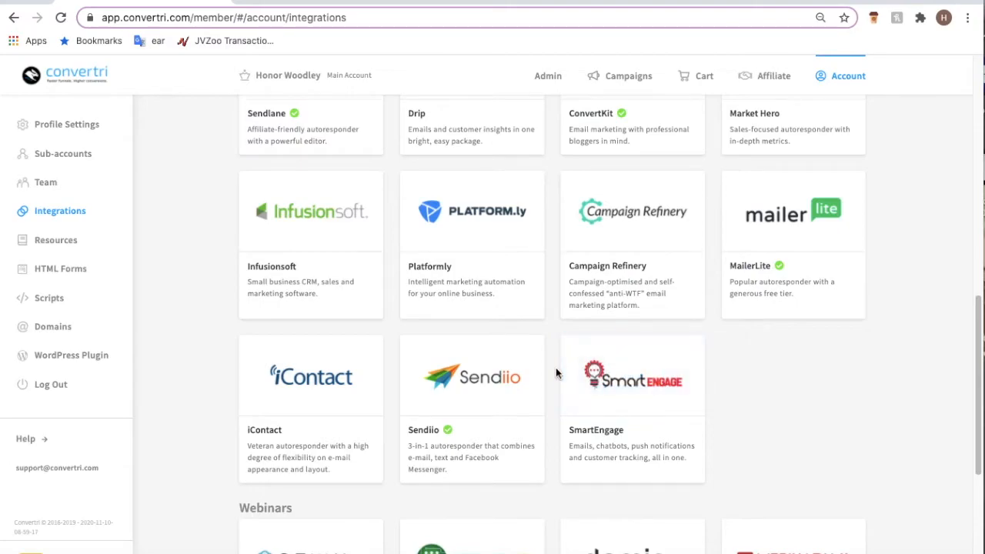
{"action": "mouse_move", "coordinate": [460, 352]}
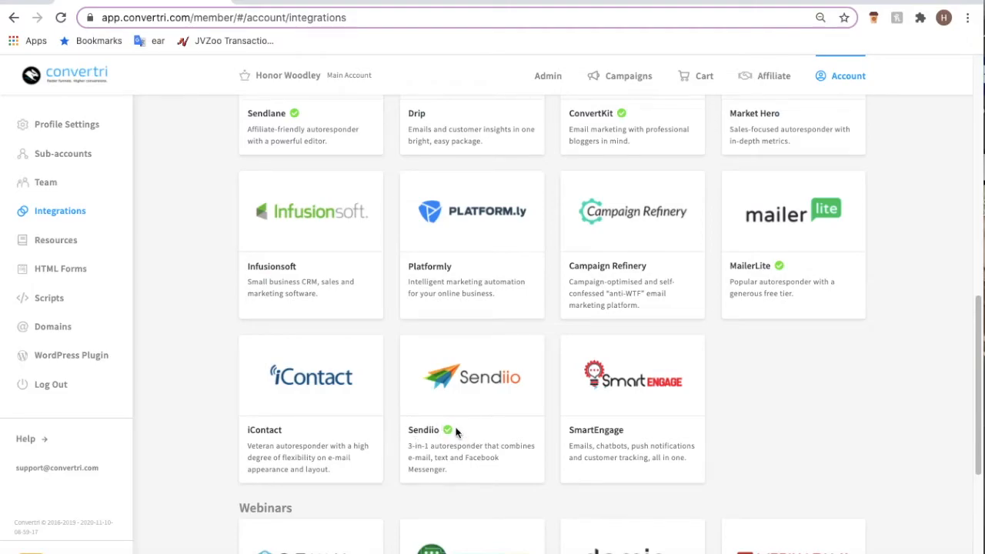
{"action": "mouse_move", "coordinate": [554, 409]}
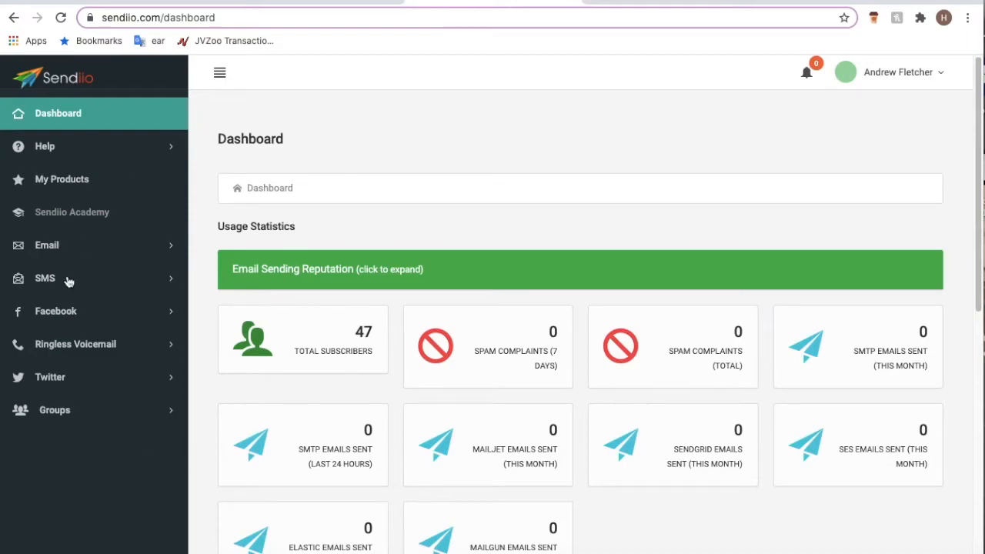
{"action": "mouse_move", "coordinate": [139, 173]}
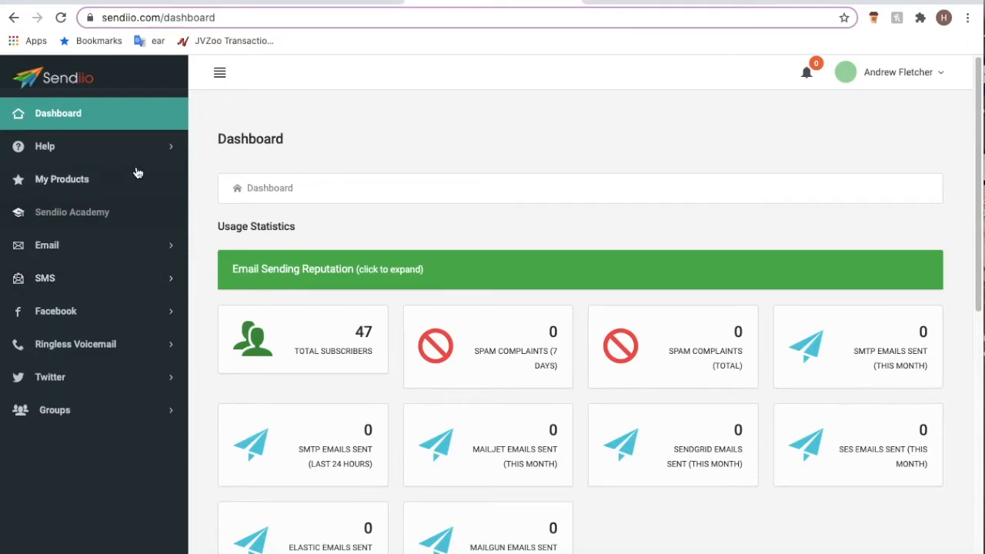
- Expand Email, then Forms, in Sendiio's sidebar and open My Forms
{"action": "left_click", "coordinate": [46, 245]}
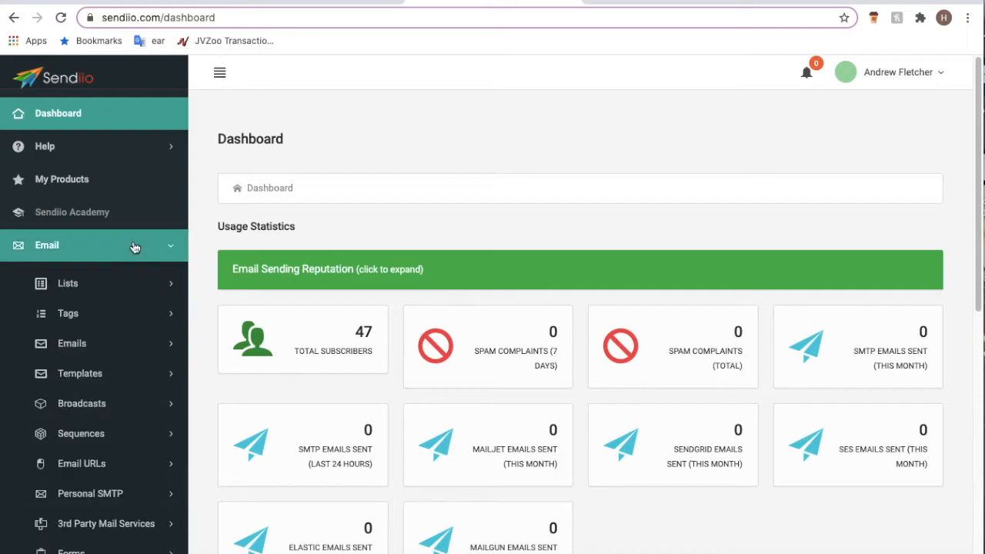
{"action": "scroll", "scroll_direction": "down", "scroll_amount": 3}
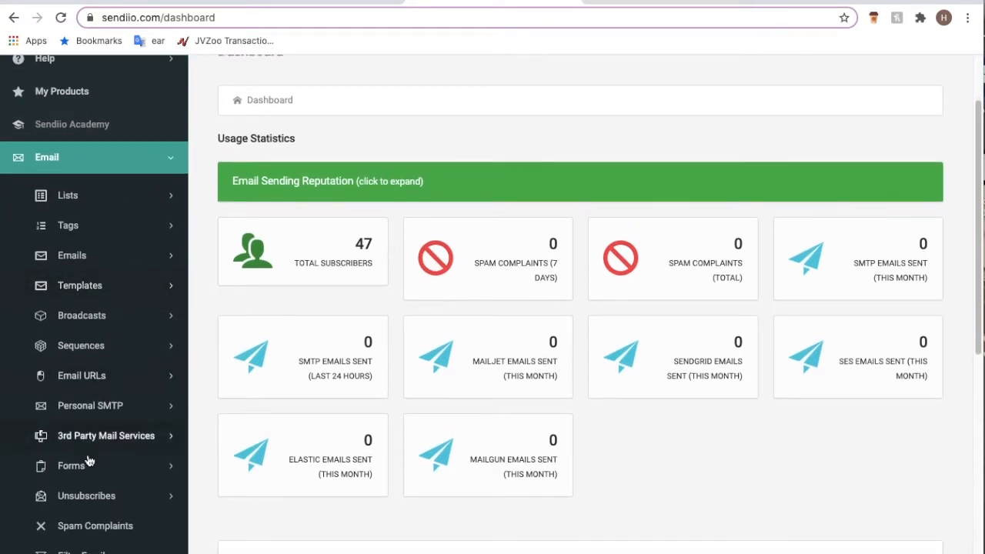
{"action": "left_click", "coordinate": [71, 465]}
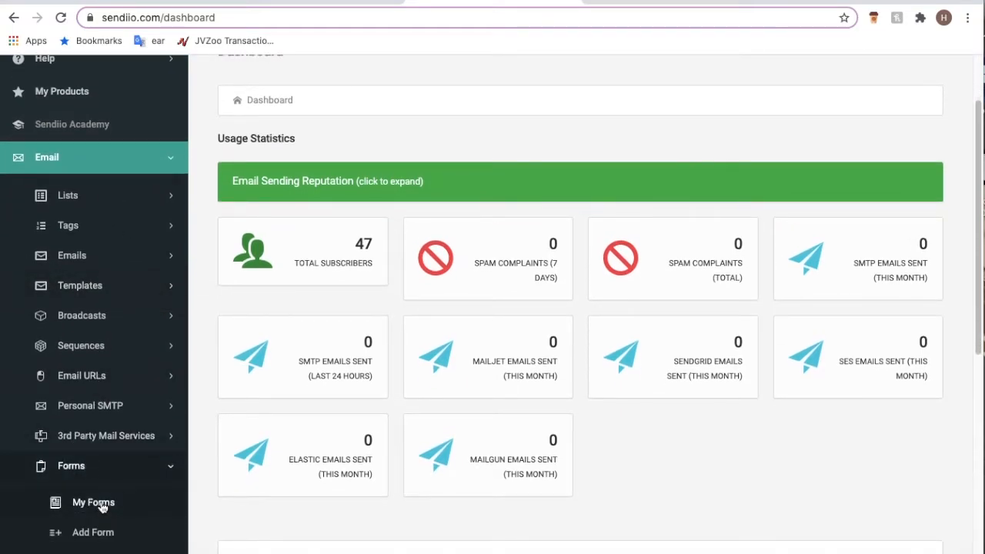
{"action": "left_click", "coordinate": [92, 502]}
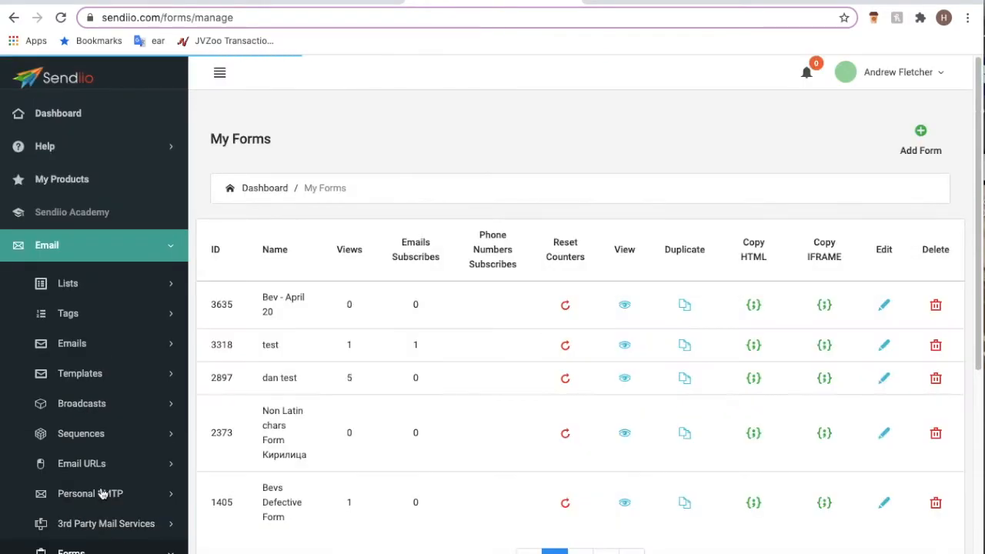
- Scroll through Sendiio's five saved signup forms
{"action": "scroll", "scroll_direction": "down", "scroll_amount": 3}
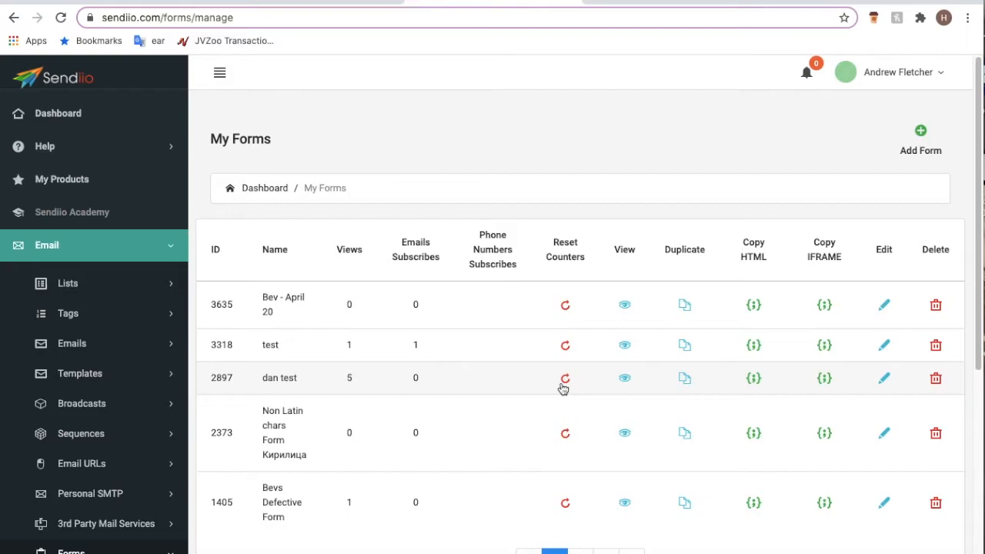
{"action": "mouse_move", "coordinate": [564, 380]}
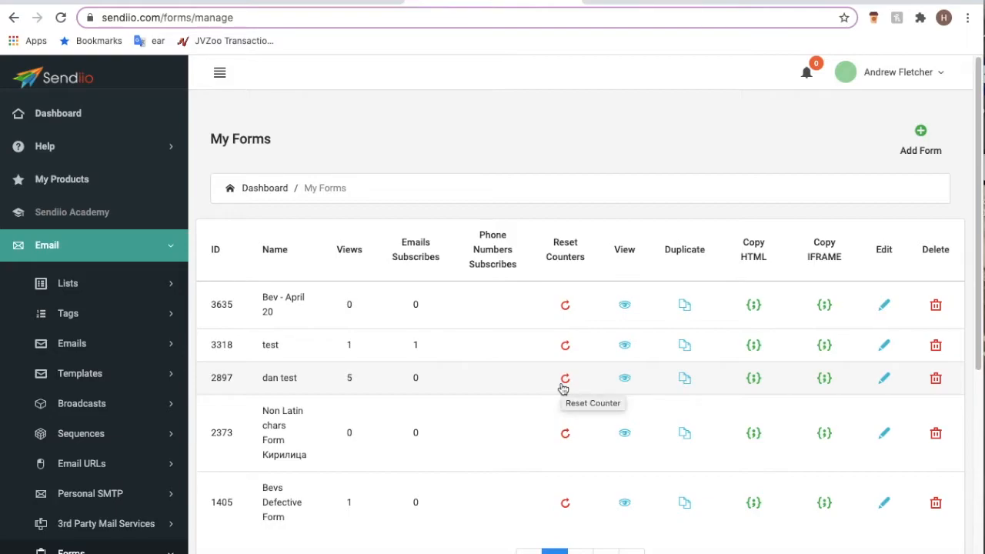
{"action": "mouse_move", "coordinate": [730, 115]}
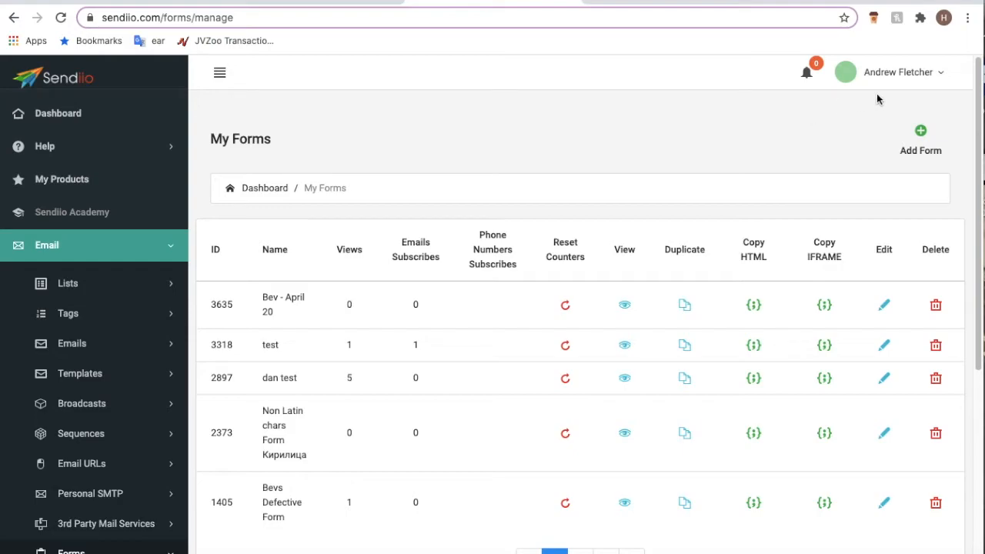
{"action": "mouse_move", "coordinate": [743, 144]}
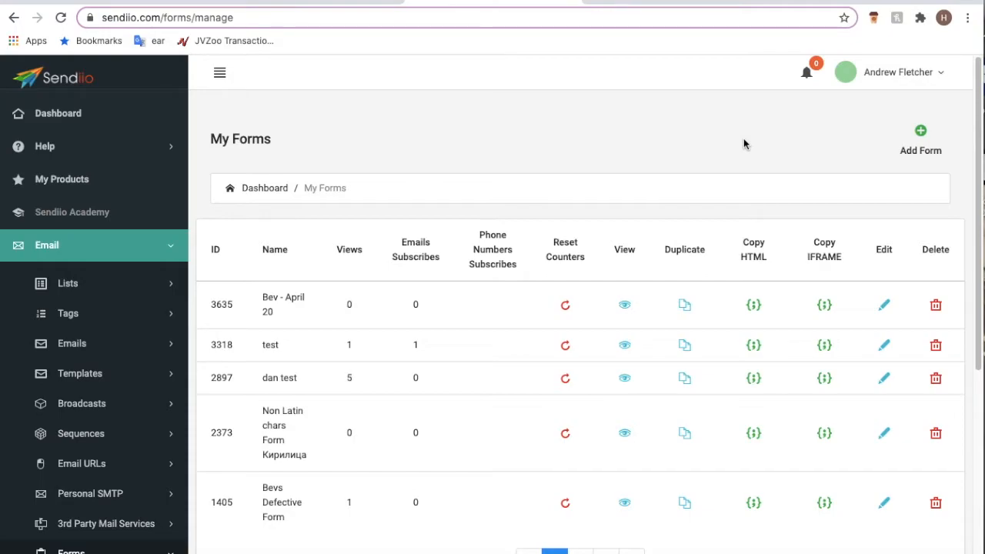
{"action": "mouse_move", "coordinate": [270, 345]}
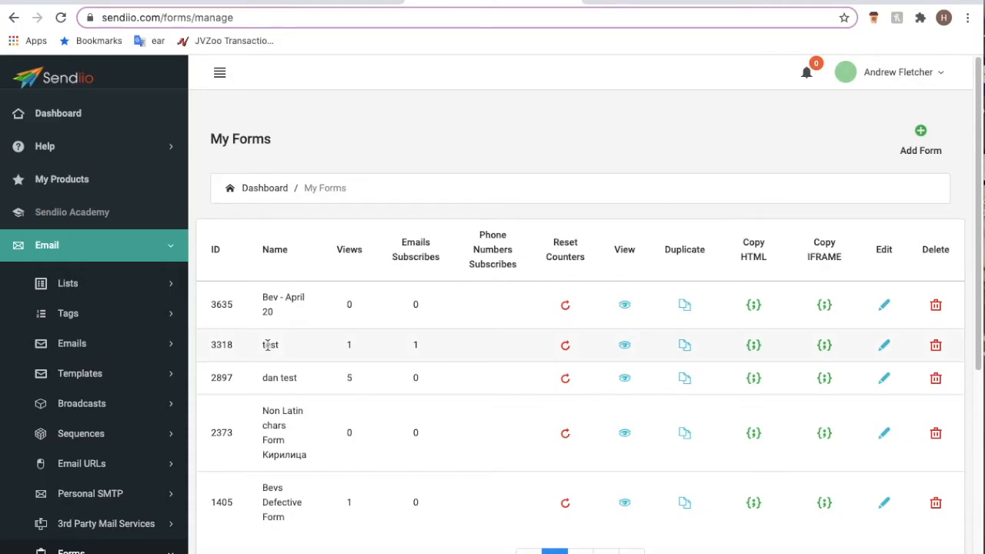
{"action": "mouse_move", "coordinate": [510, 123]}
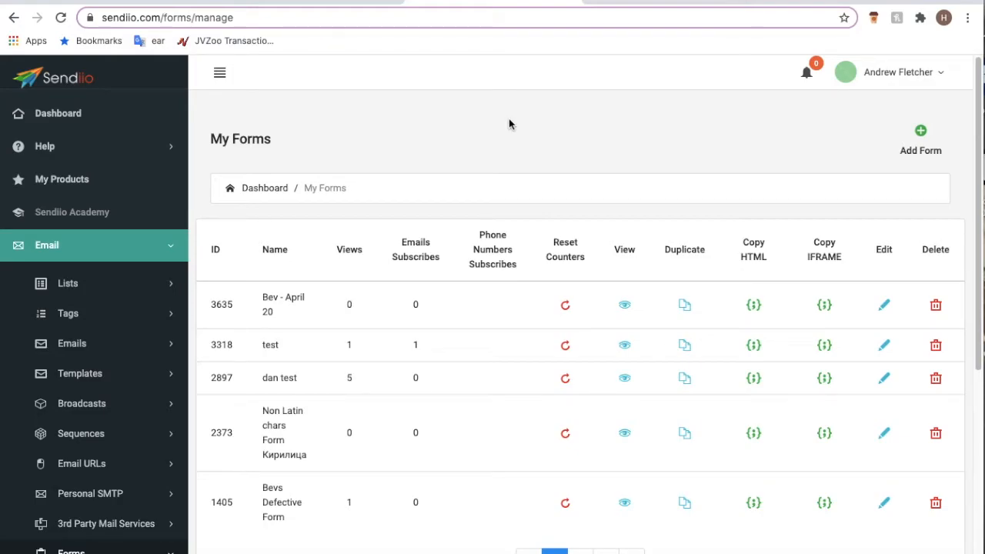
{"action": "mouse_move", "coordinate": [446, 237]}
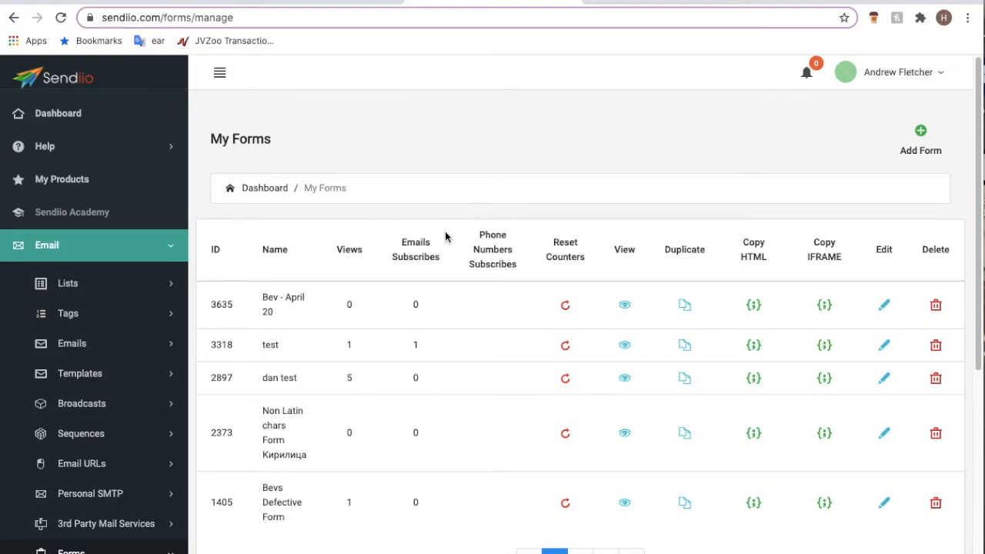
{"action": "mouse_move", "coordinate": [406, 314]}
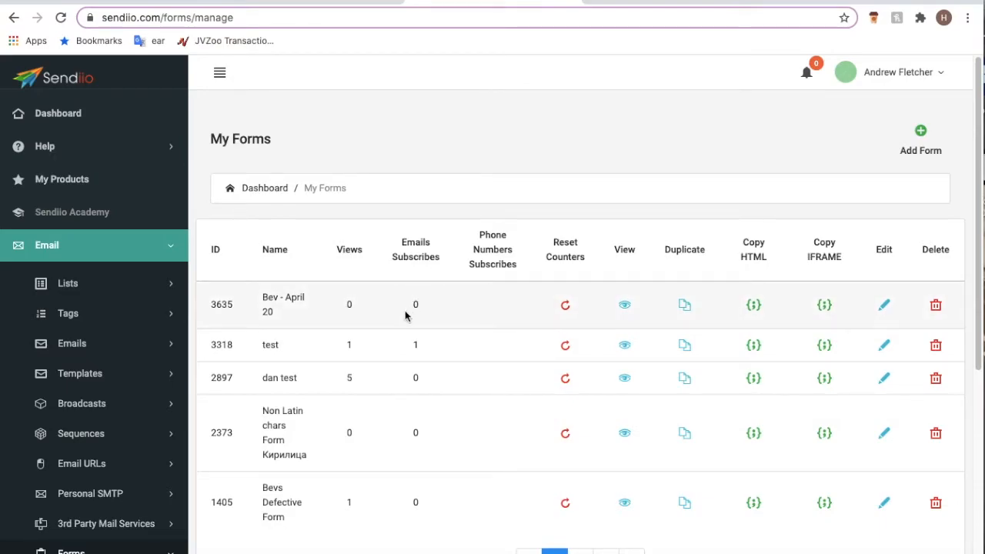
{"action": "mouse_move", "coordinate": [494, 115]}
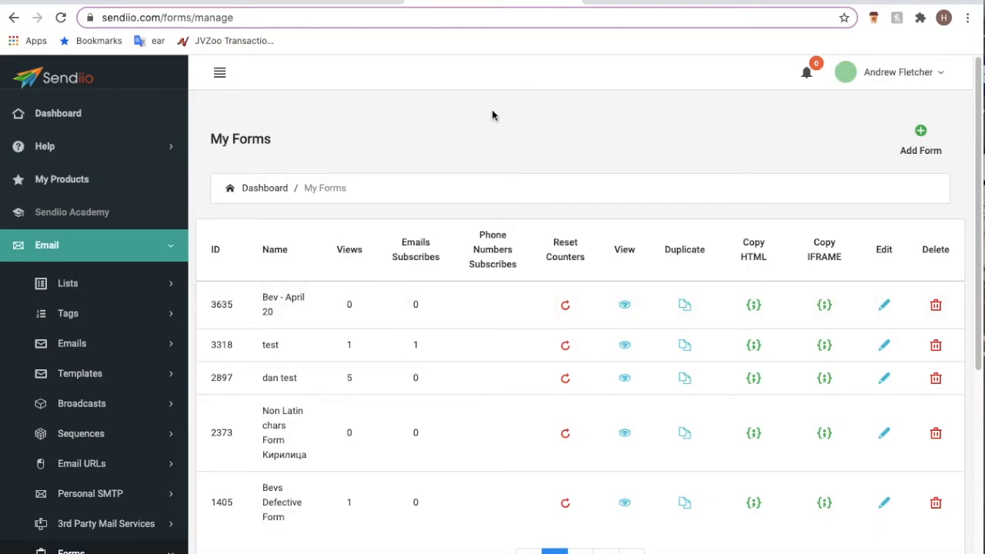
{"action": "mouse_move", "coordinate": [700, 199]}
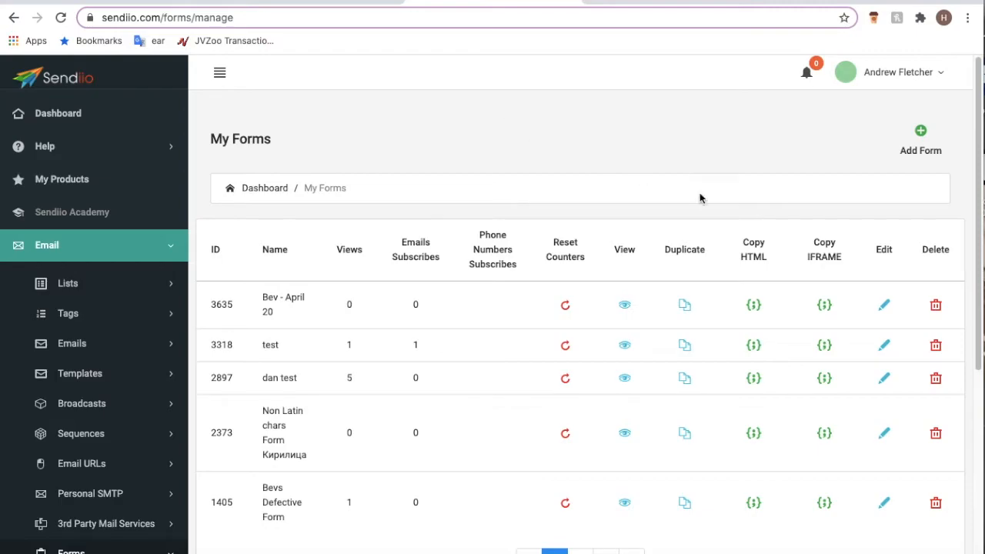
{"action": "mouse_move", "coordinate": [950, 300]}
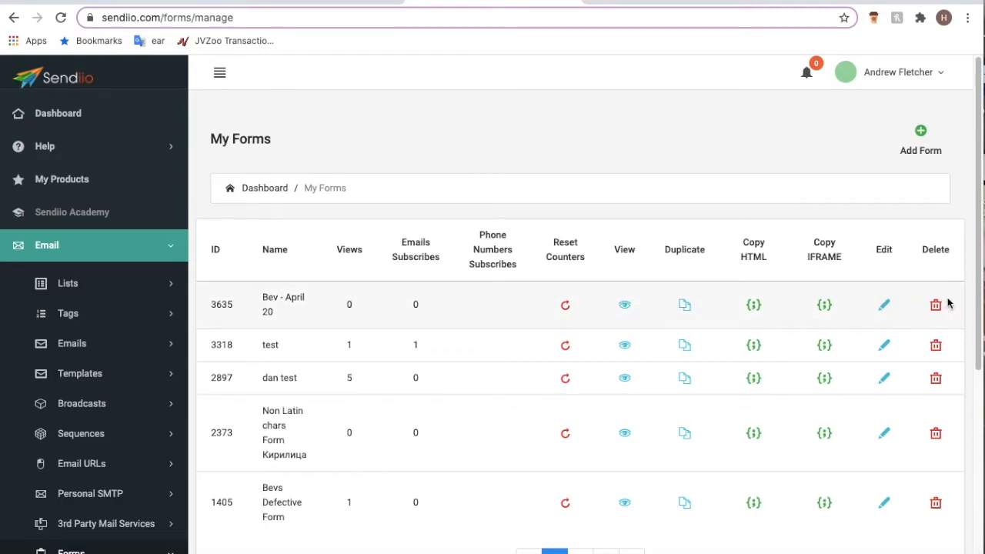
{"action": "mouse_move", "coordinate": [716, 194]}
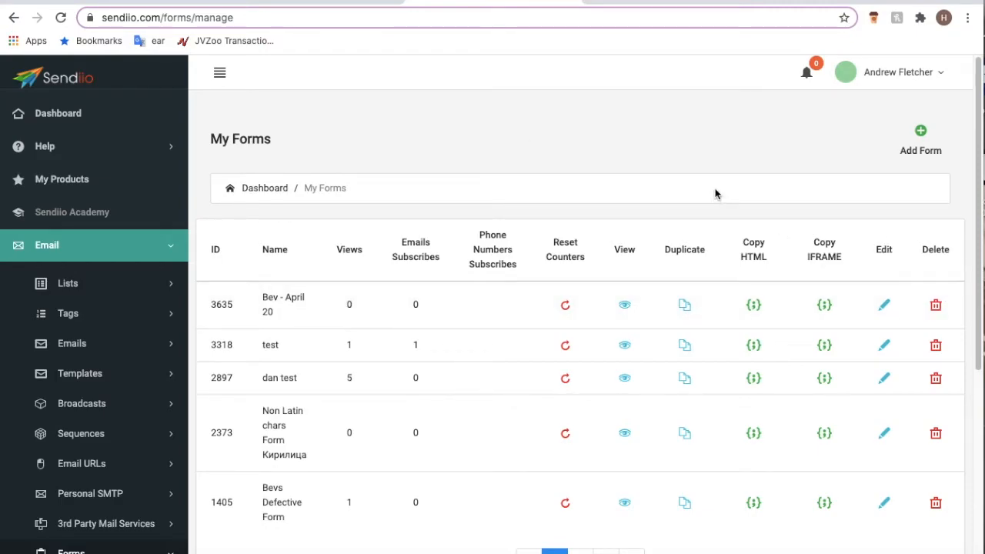
{"action": "mouse_move", "coordinate": [712, 191]}
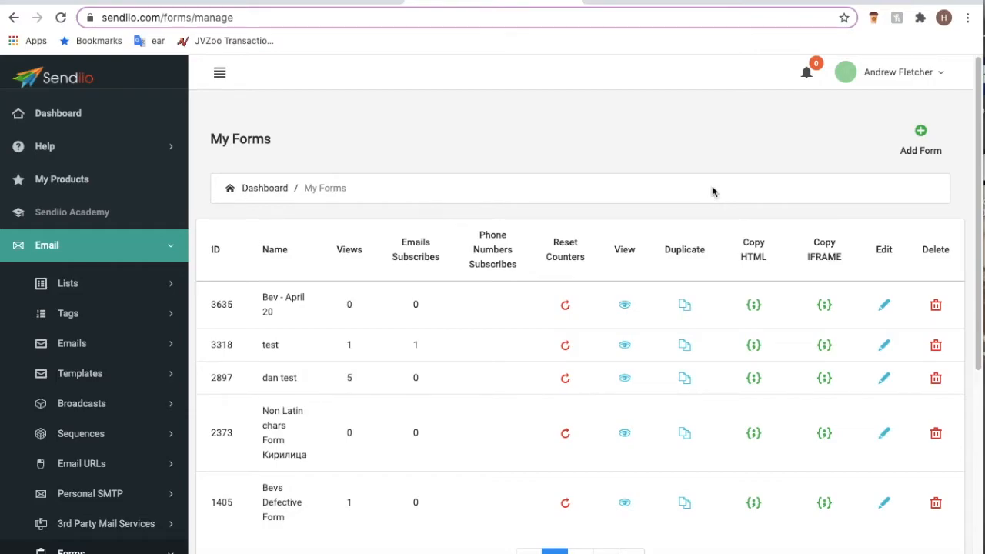
{"action": "mouse_move", "coordinate": [700, 178]}
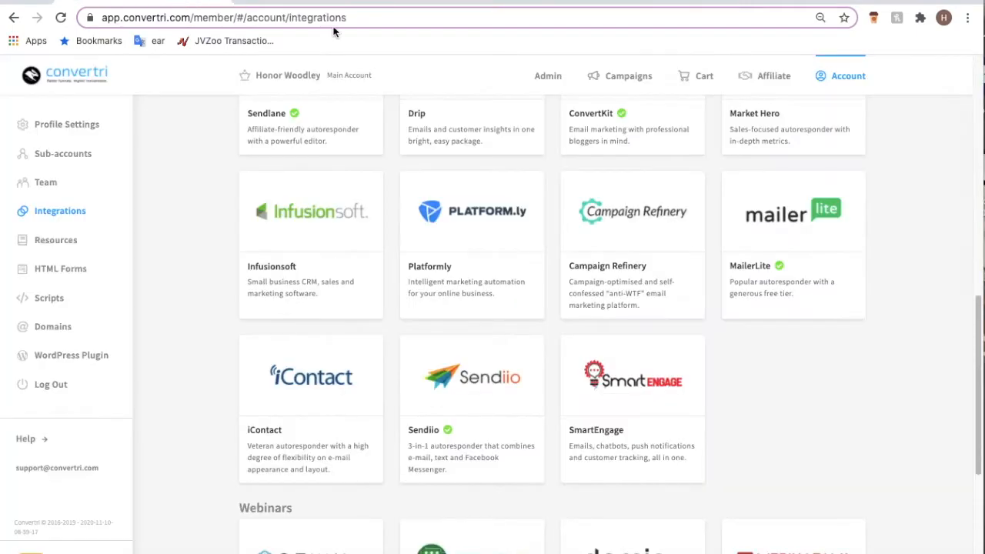
- Open Example Funnel from Campaigns and edit its Form Page
{"action": "left_click", "coordinate": [628, 75]}
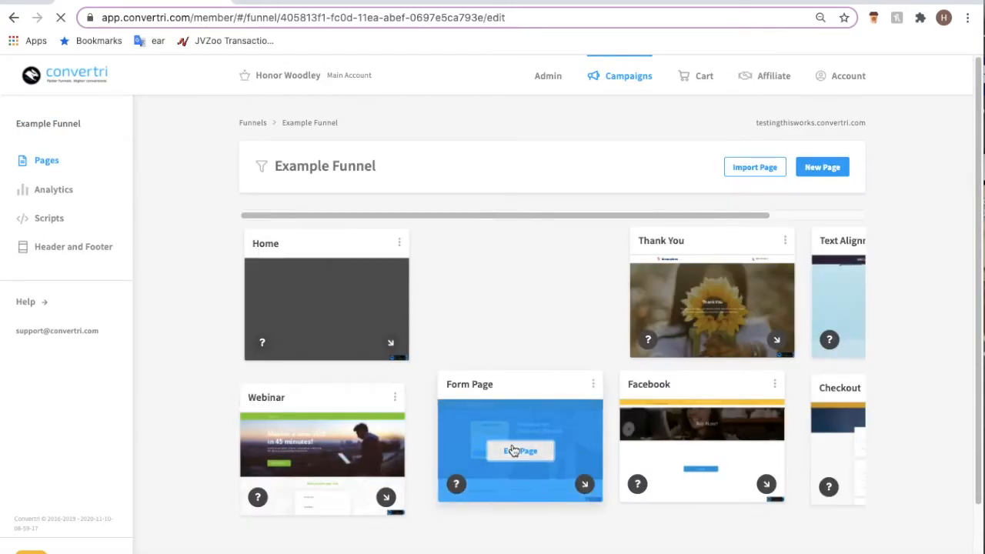
{"action": "left_click", "coordinate": [520, 450]}
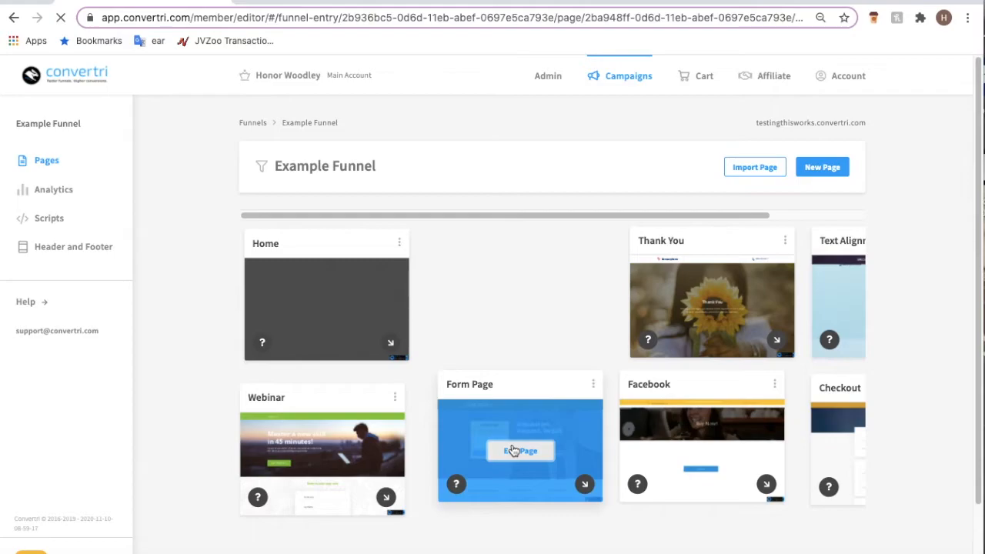
- Select the form's Submit button and First Name field, then view Form Elements
{"action": "left_click", "coordinate": [520, 450]}
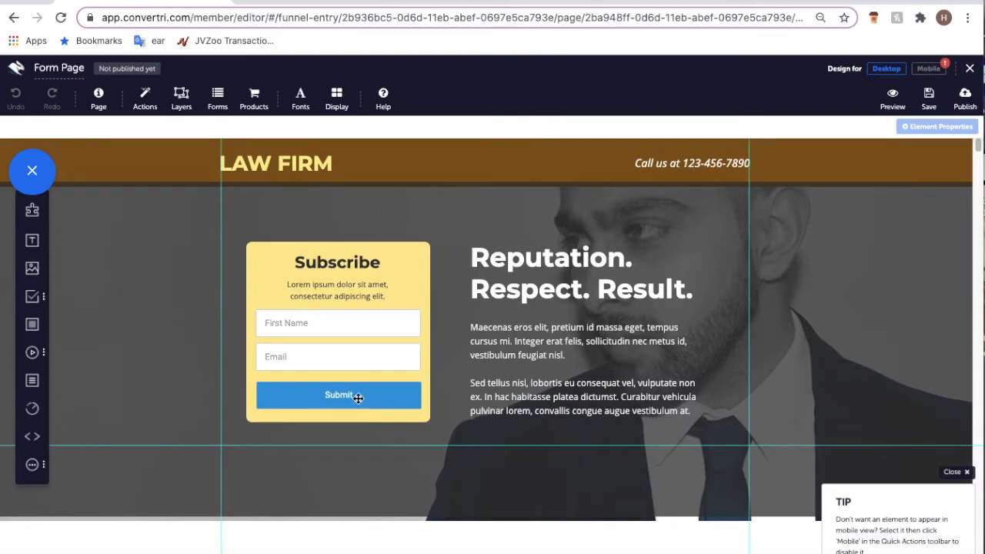
{"action": "mouse_move", "coordinate": [347, 365]}
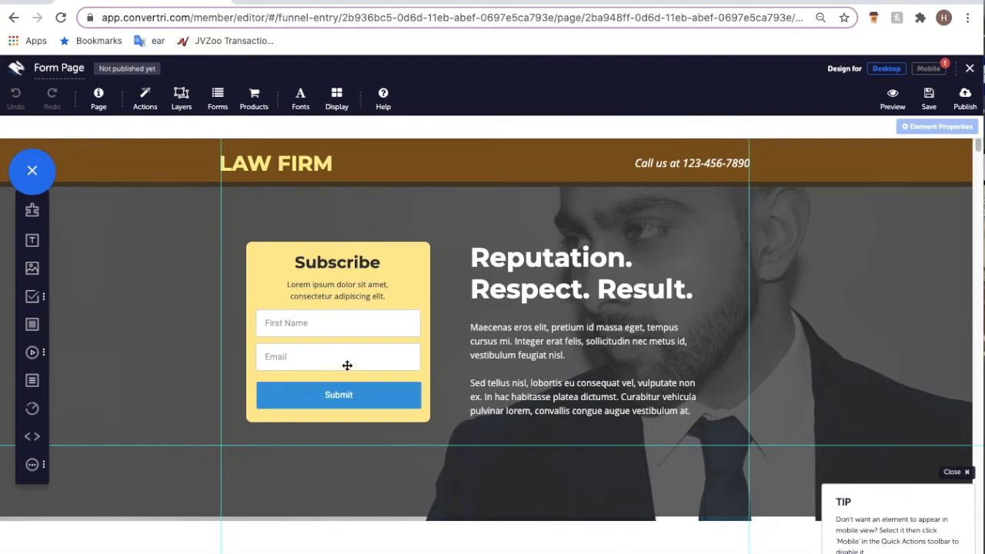
{"action": "mouse_move", "coordinate": [347, 362]}
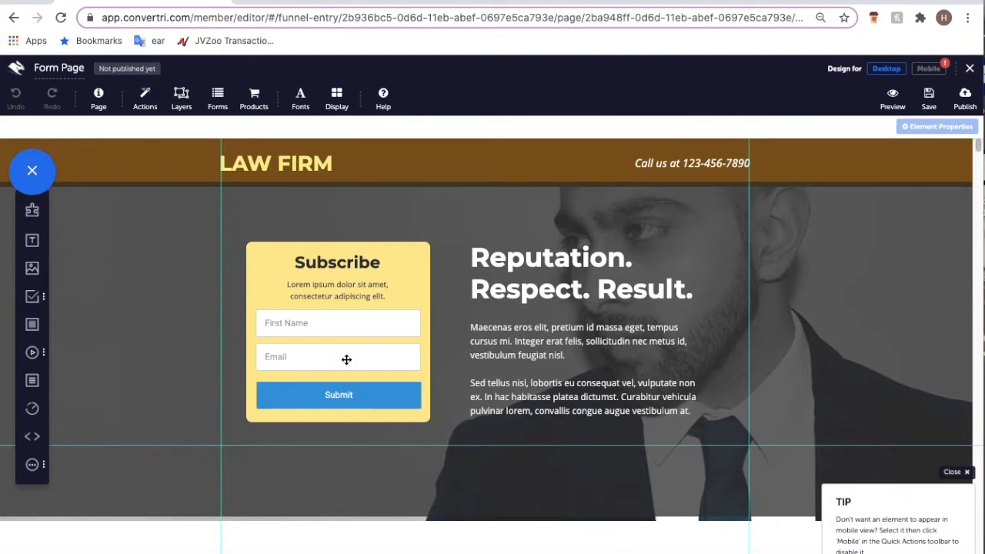
{"action": "left_click", "coordinate": [338, 394]}
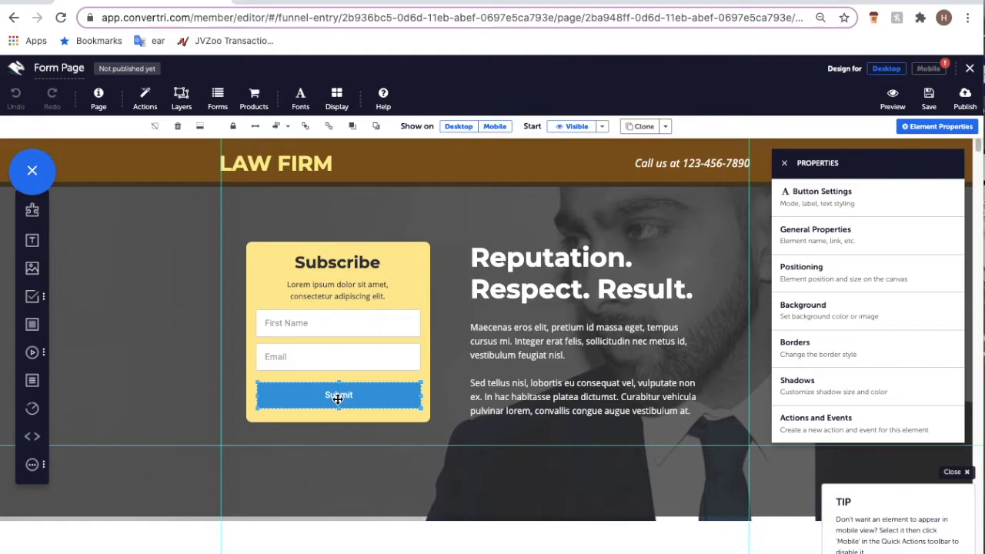
{"action": "left_click", "coordinate": [336, 323]}
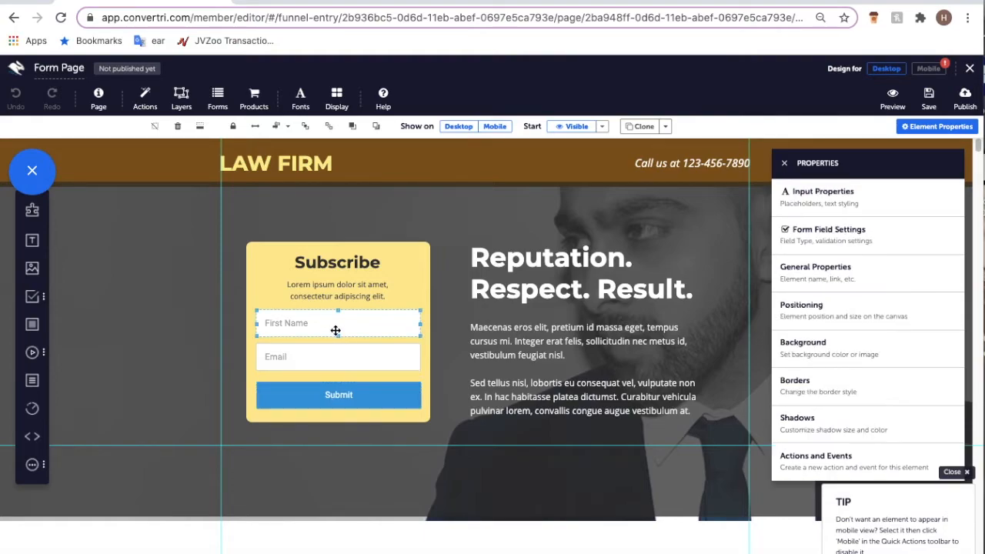
{"action": "mouse_move", "coordinate": [333, 360]}
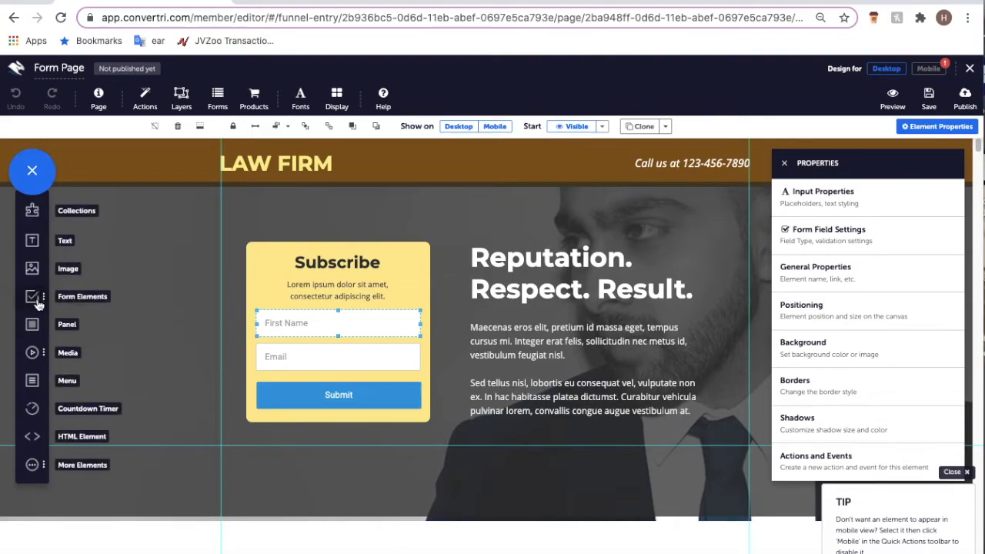
{"action": "left_click", "coordinate": [32, 296]}
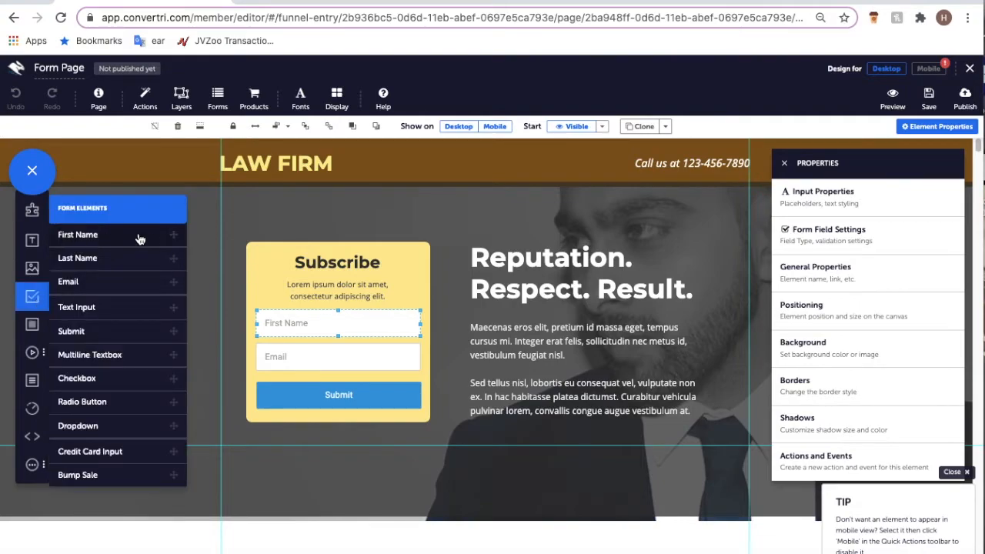
{"action": "mouse_move", "coordinate": [104, 293]}
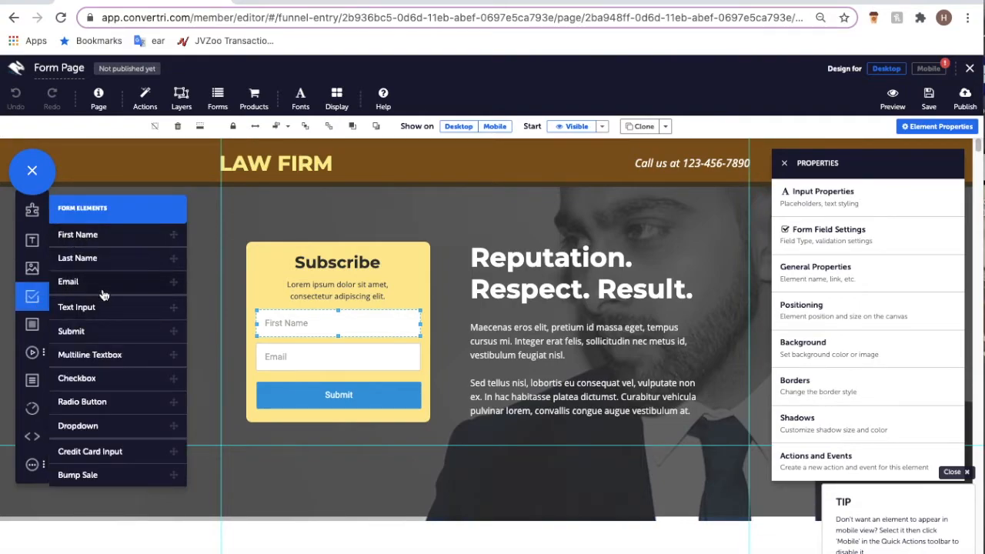
{"action": "mouse_move", "coordinate": [103, 331]}
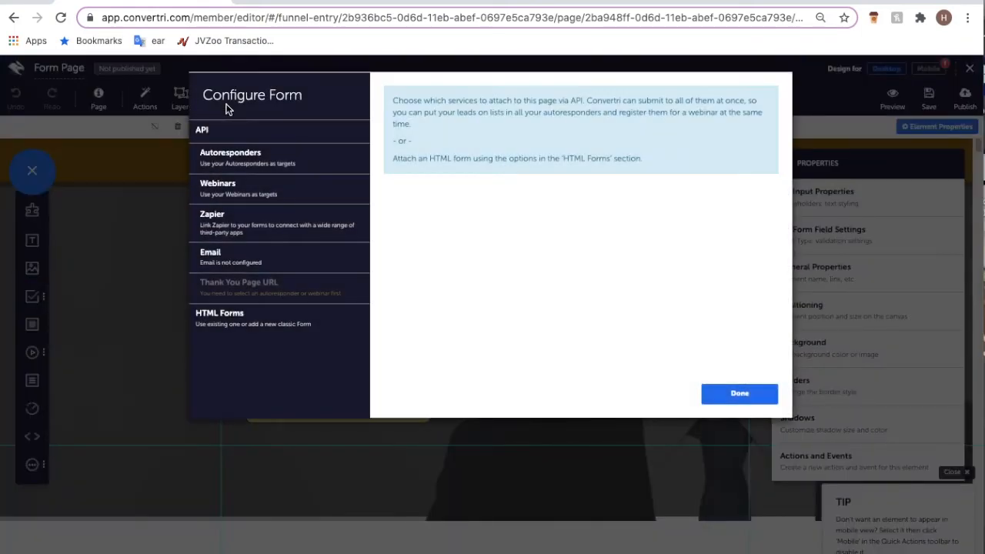
- Set Sendiio as the autoresponder and open its list dropdown to pick 'test'
{"action": "left_click", "coordinate": [231, 157]}
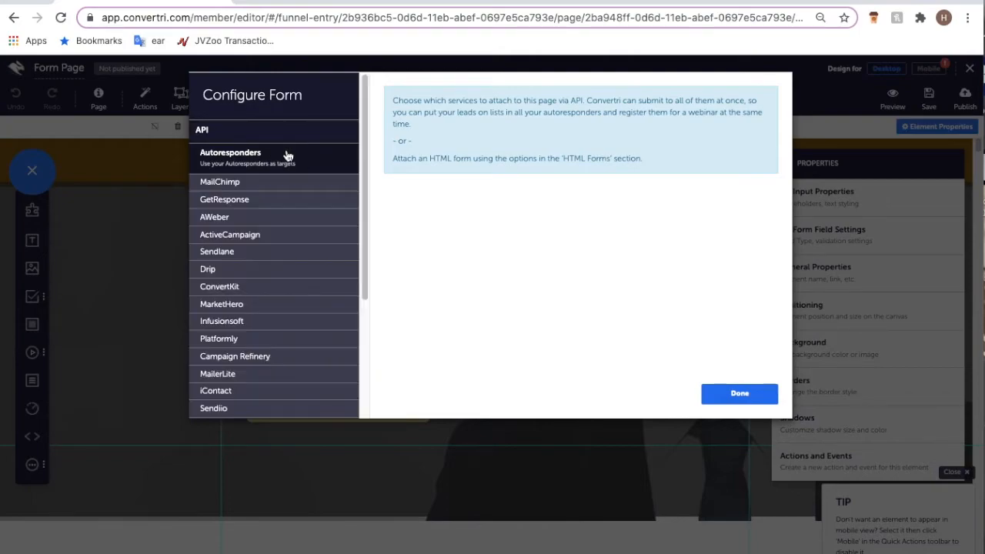
{"action": "scroll", "scroll_direction": "down", "scroll_amount": 3}
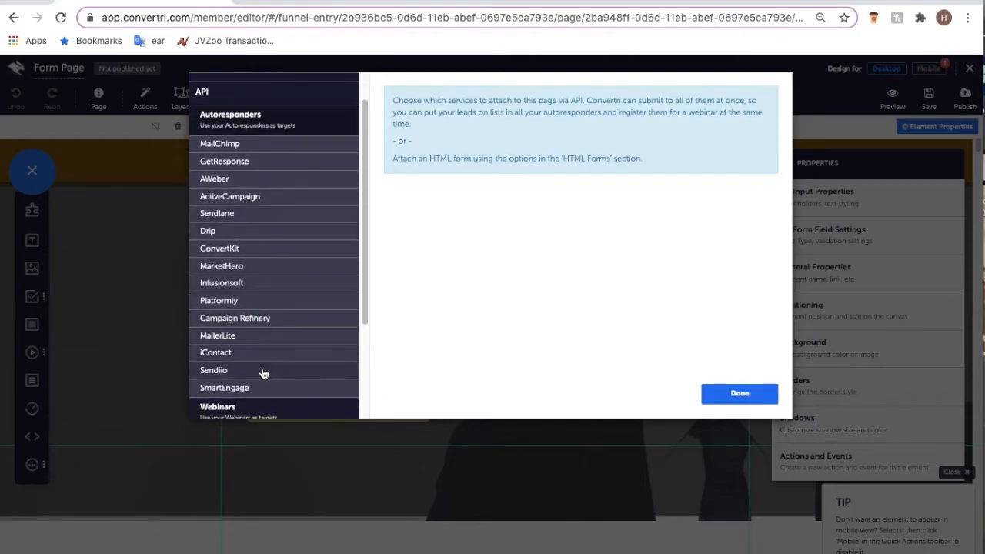
{"action": "left_click", "coordinate": [214, 370]}
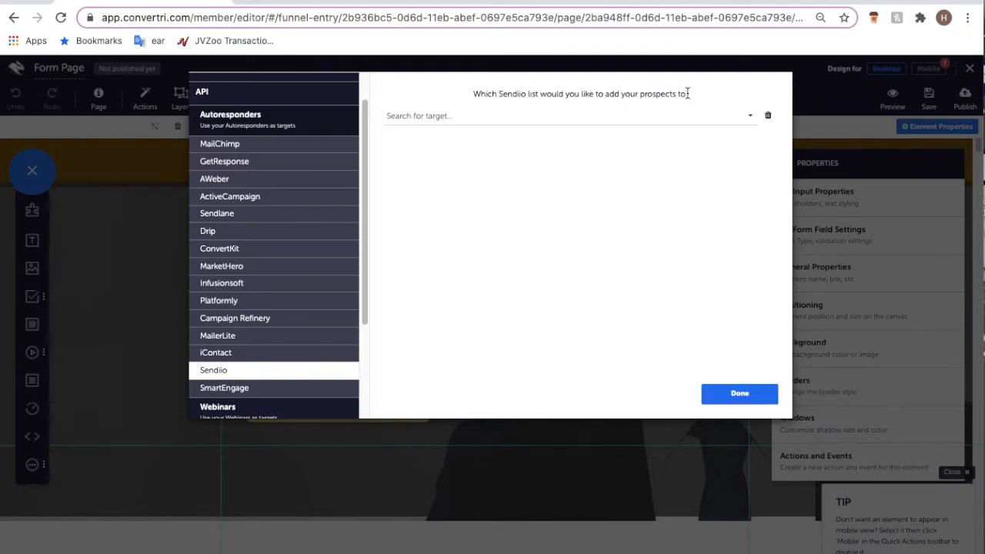
{"action": "mouse_move", "coordinate": [651, 185]}
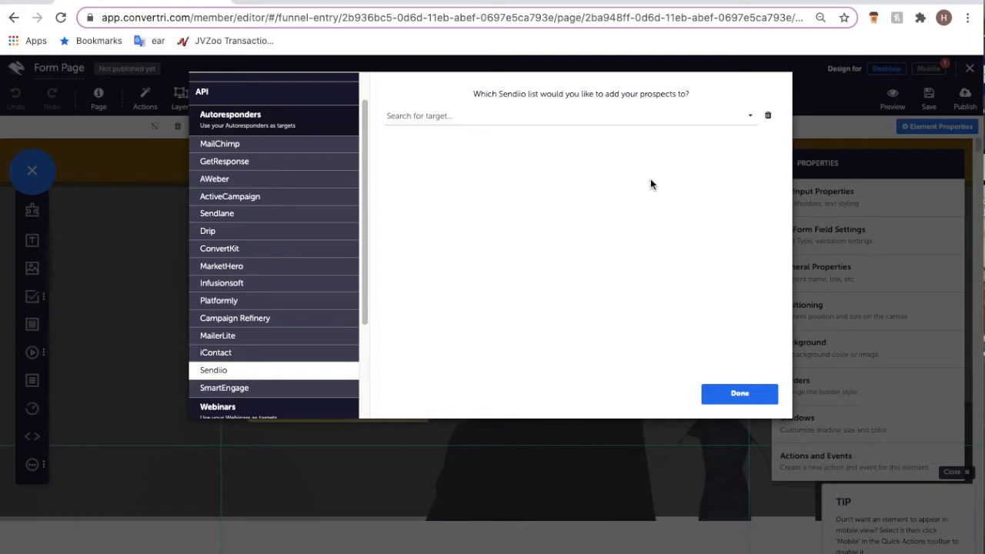
{"action": "left_click", "coordinate": [569, 115]}
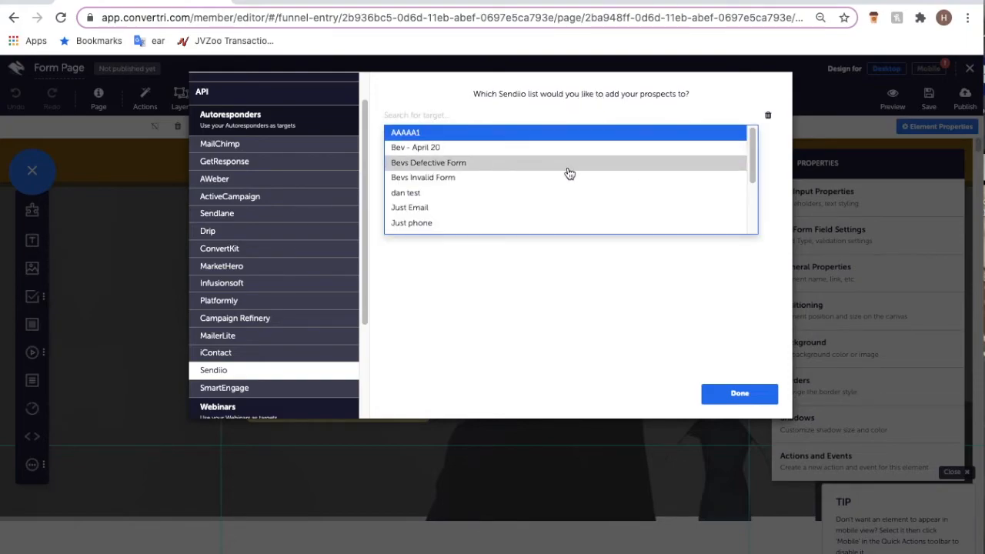
{"action": "scroll", "scroll_direction": "down", "scroll_amount": 3}
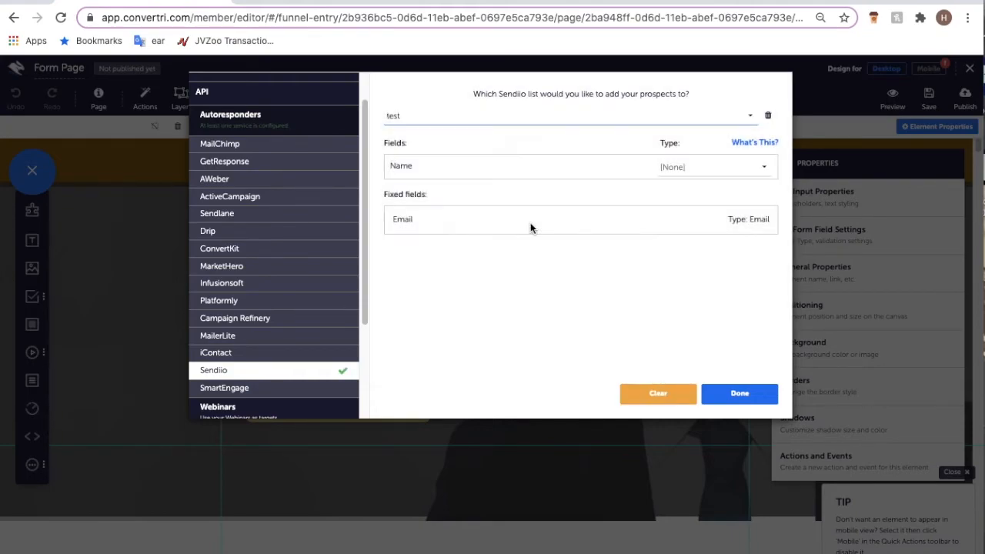
{"action": "mouse_move", "coordinate": [498, 208]}
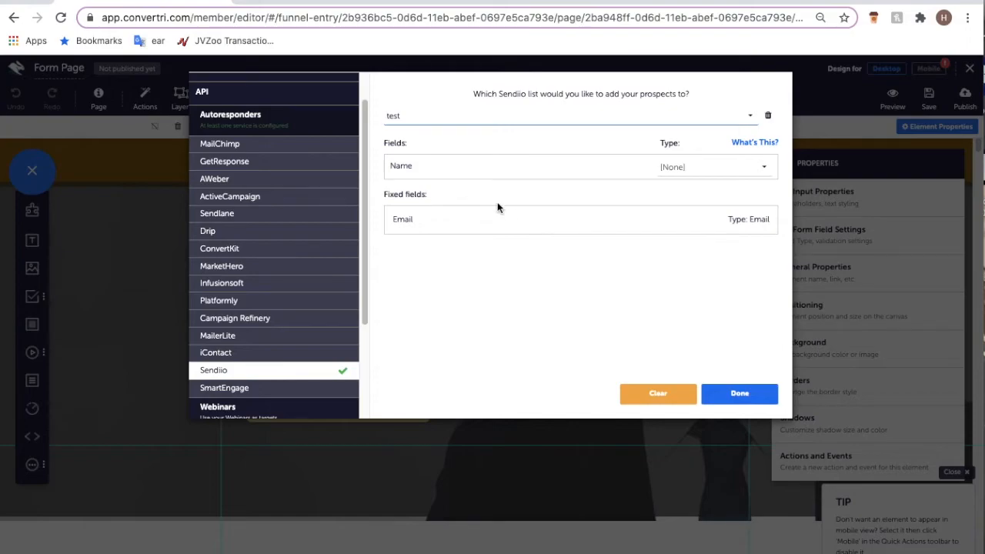
{"action": "mouse_move", "coordinate": [447, 319]}
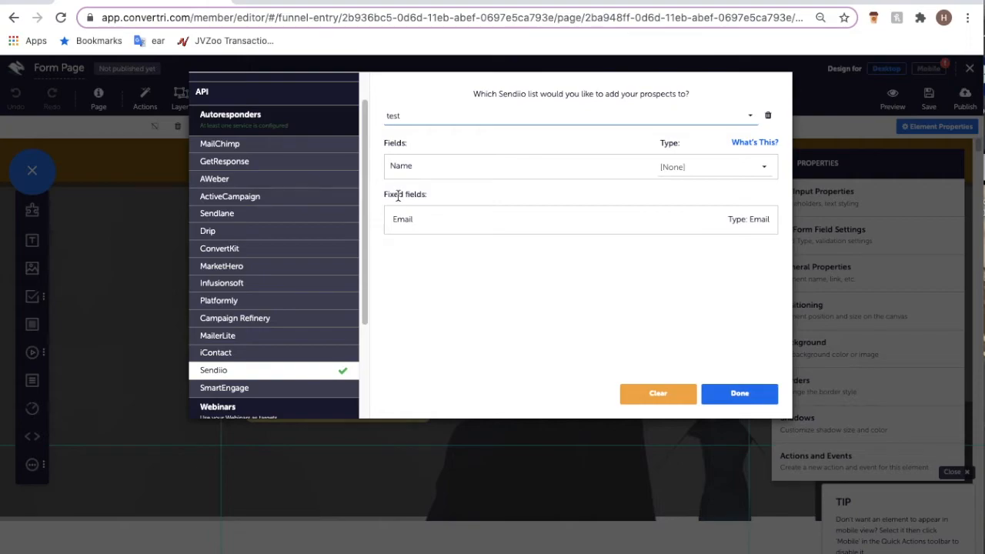
{"action": "mouse_move", "coordinate": [415, 196]}
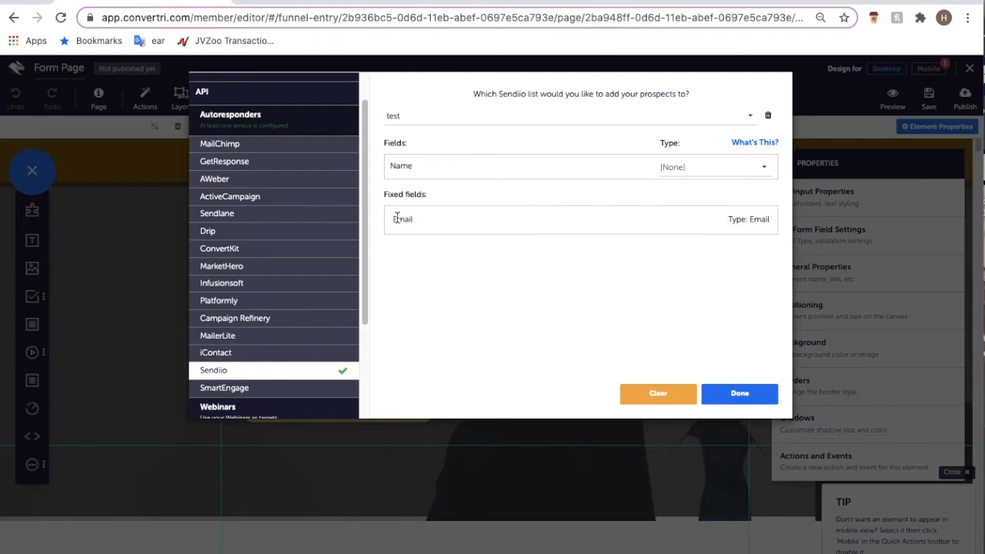
{"action": "mouse_move", "coordinate": [731, 218]}
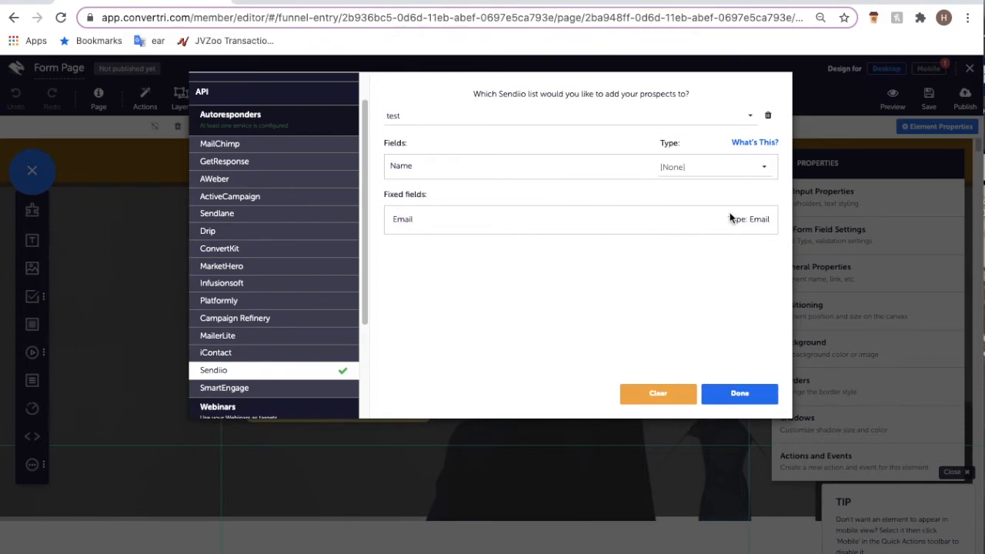
{"action": "mouse_move", "coordinate": [740, 220]}
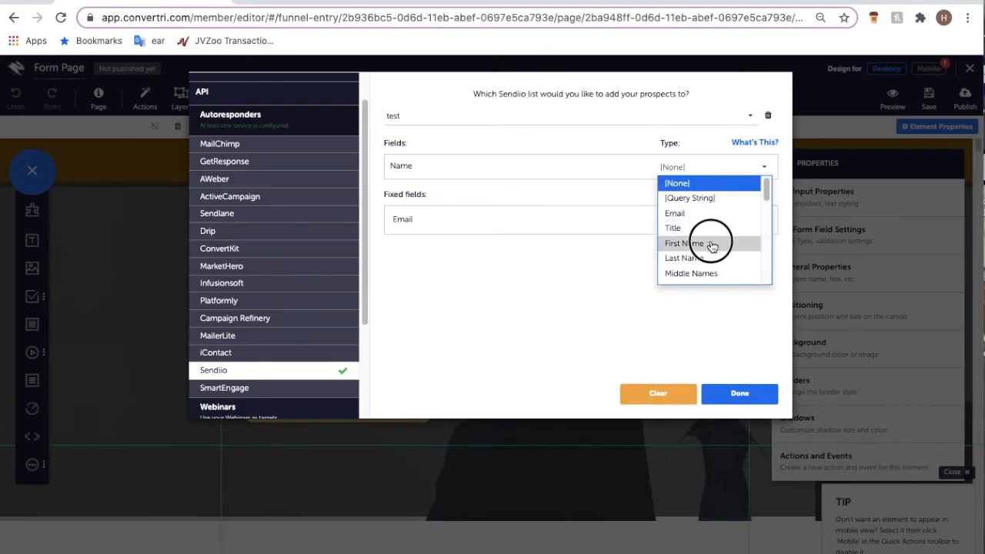
- Set the Name field's type to Sendiio First Name, with Email as email
{"action": "left_click", "coordinate": [684, 243]}
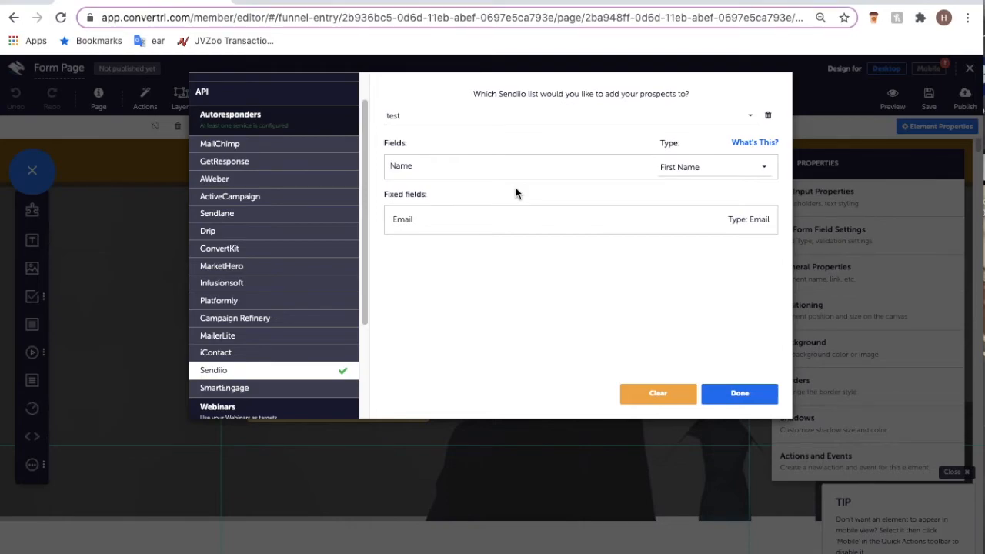
{"action": "mouse_move", "coordinate": [456, 190]}
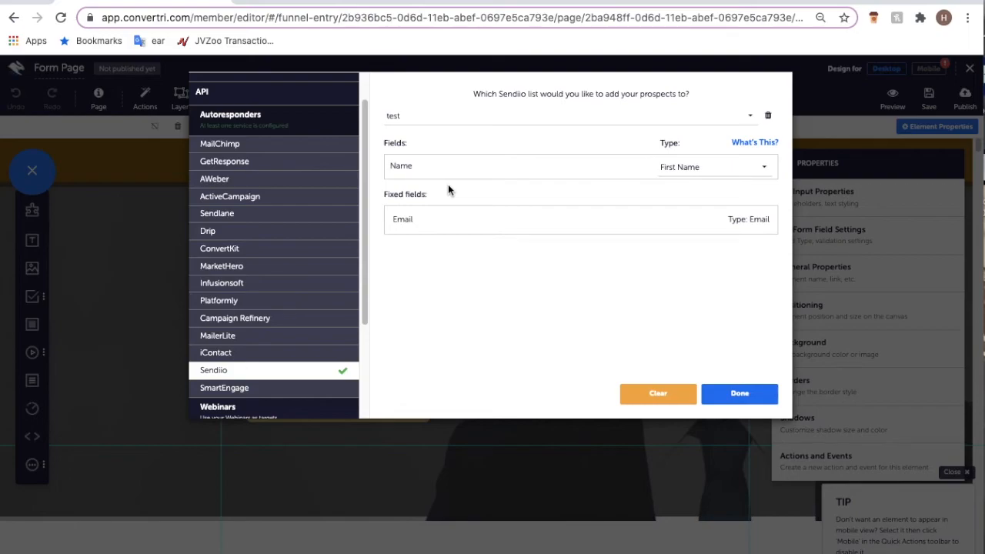
{"action": "mouse_move", "coordinate": [711, 177]}
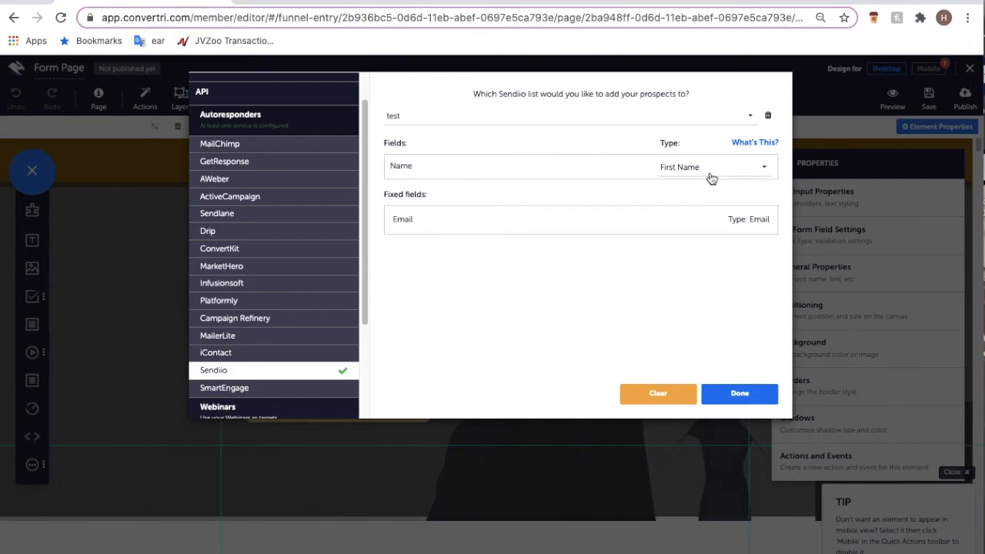
{"action": "mouse_move", "coordinate": [654, 289]}
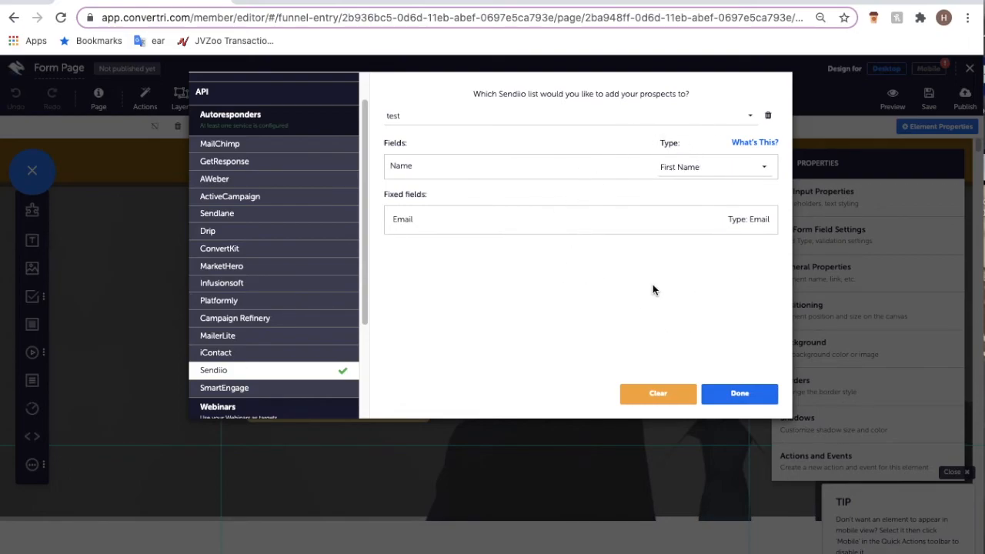
{"action": "scroll", "scroll_direction": "down", "scroll_amount": 3}
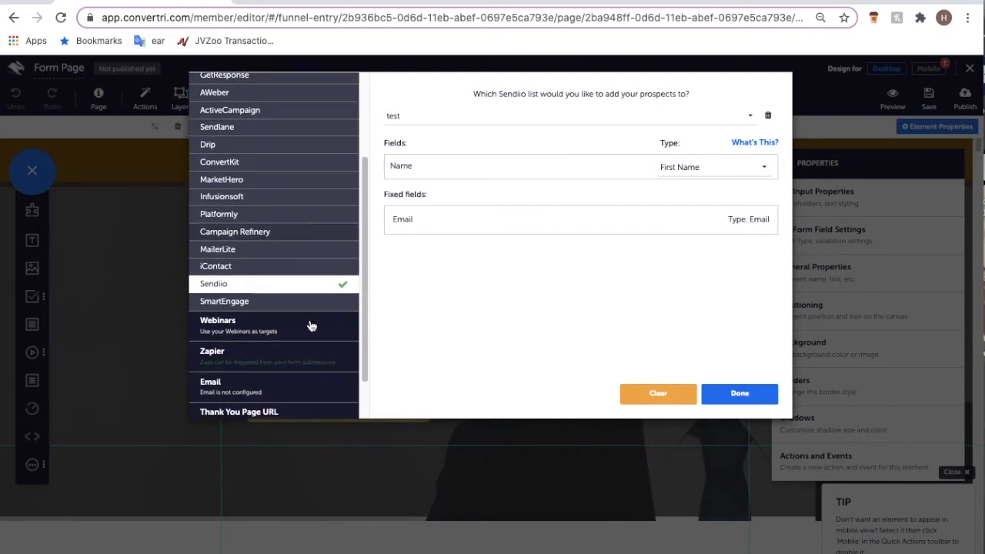
- Open Thank You Page URL, leaving the redirect to /888 with Stay on page off
{"action": "scroll", "scroll_direction": "down", "scroll_amount": 3}
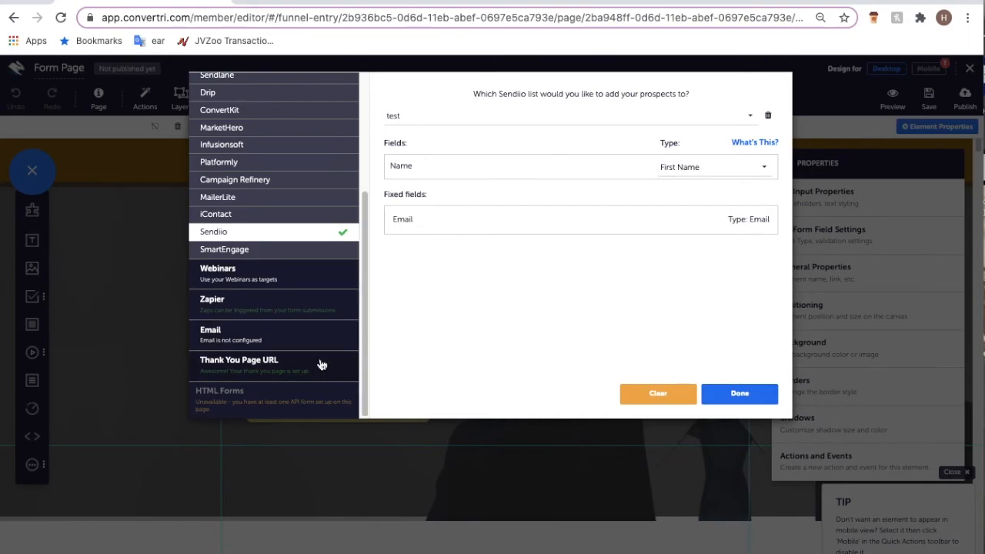
{"action": "left_click", "coordinate": [239, 359]}
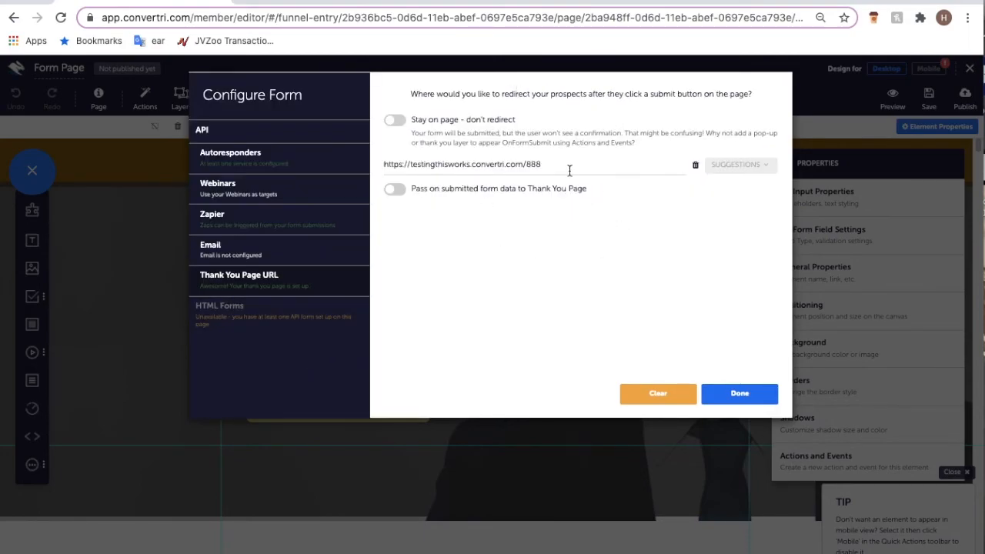
{"action": "mouse_move", "coordinate": [764, 258]}
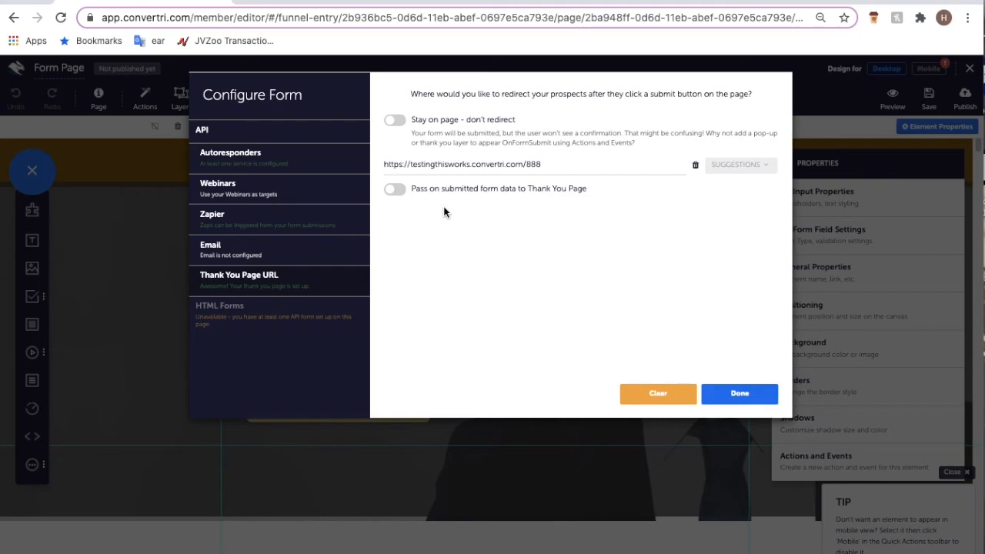
{"action": "mouse_move", "coordinate": [400, 133]}
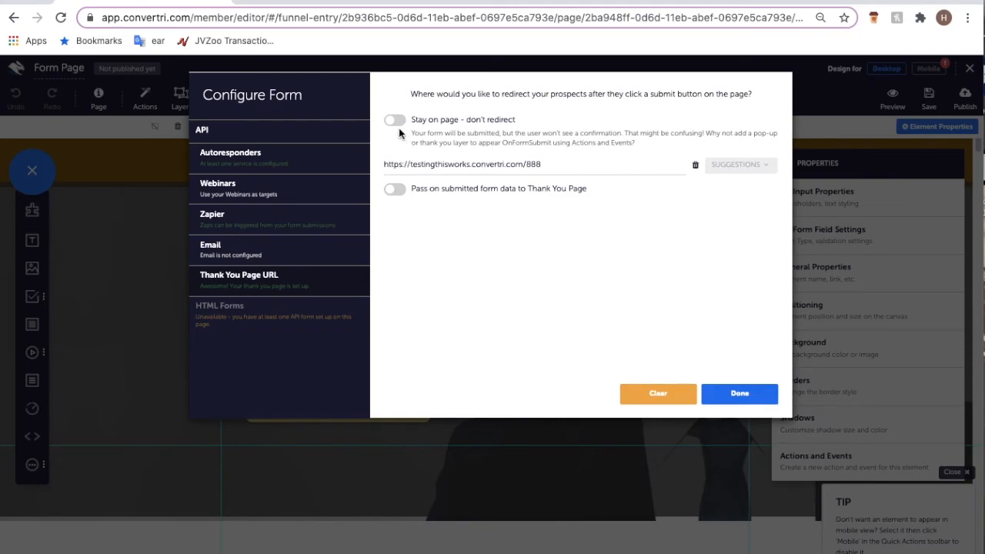
{"action": "mouse_move", "coordinate": [453, 125]}
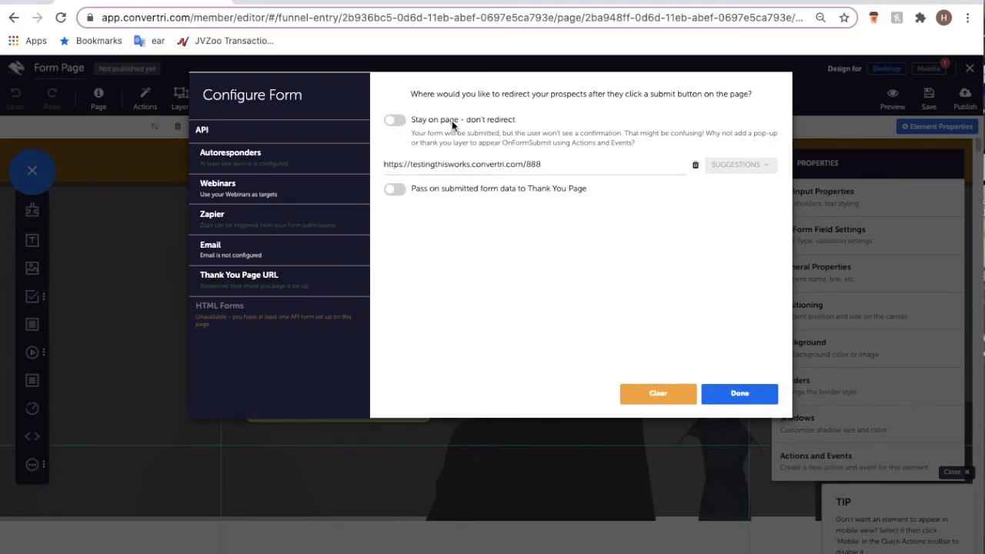
{"action": "left_click", "coordinate": [395, 119]}
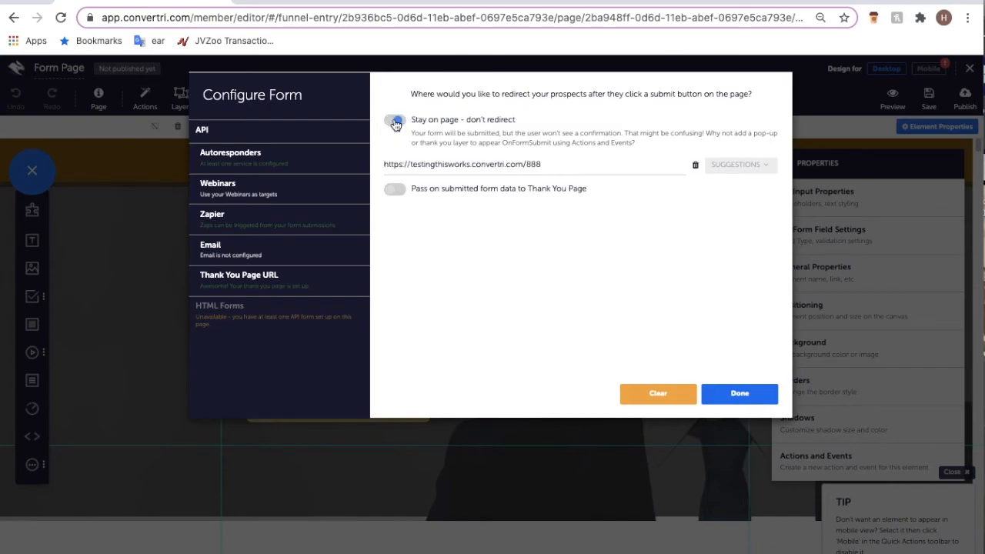
{"action": "left_click", "coordinate": [393, 119]}
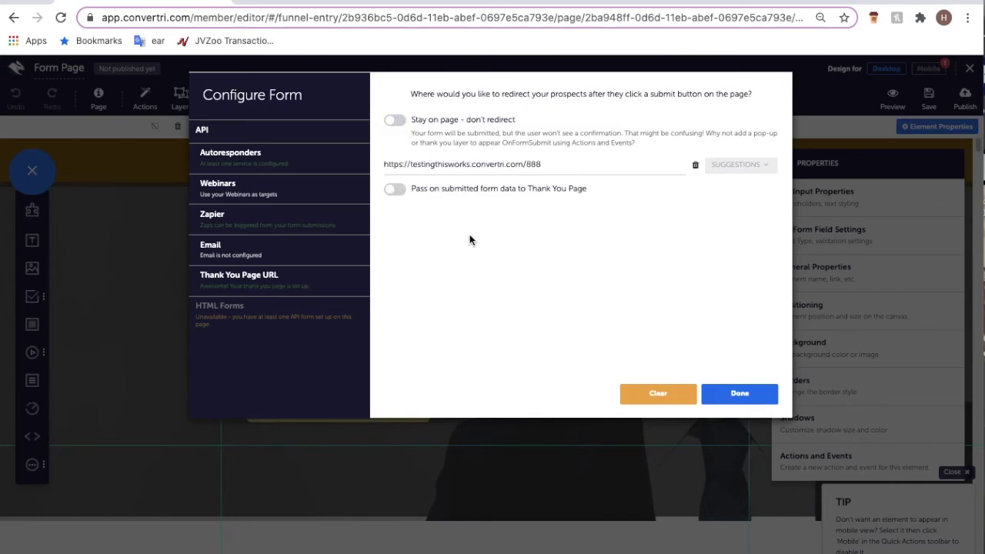
{"action": "mouse_move", "coordinate": [551, 157]}
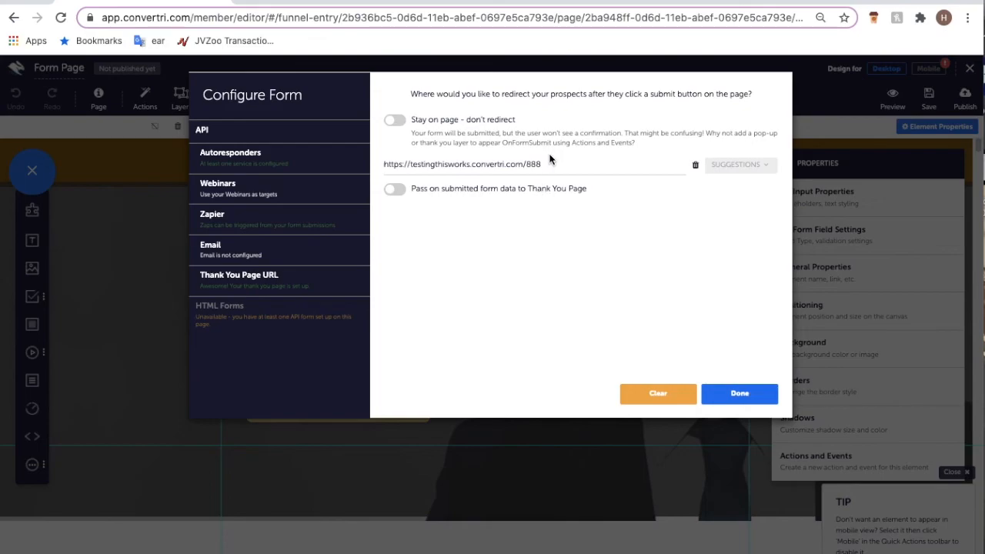
{"action": "mouse_move", "coordinate": [587, 267]}
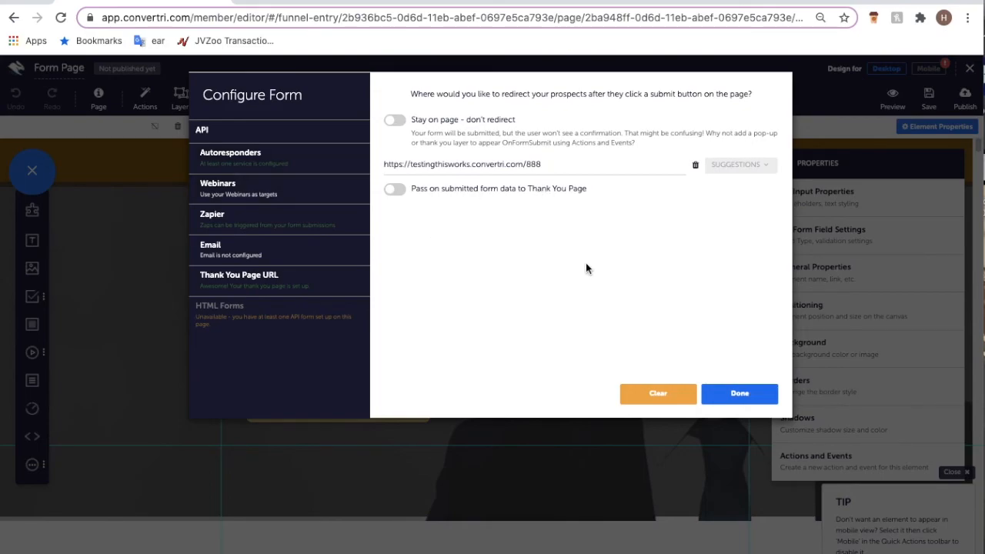
{"action": "mouse_move", "coordinate": [470, 204]}
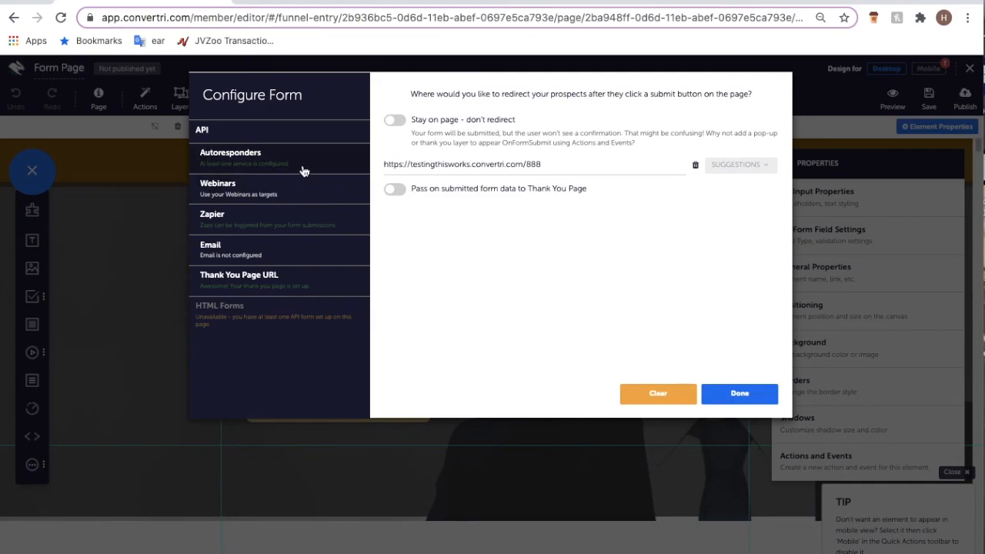
{"action": "mouse_move", "coordinate": [756, 302]}
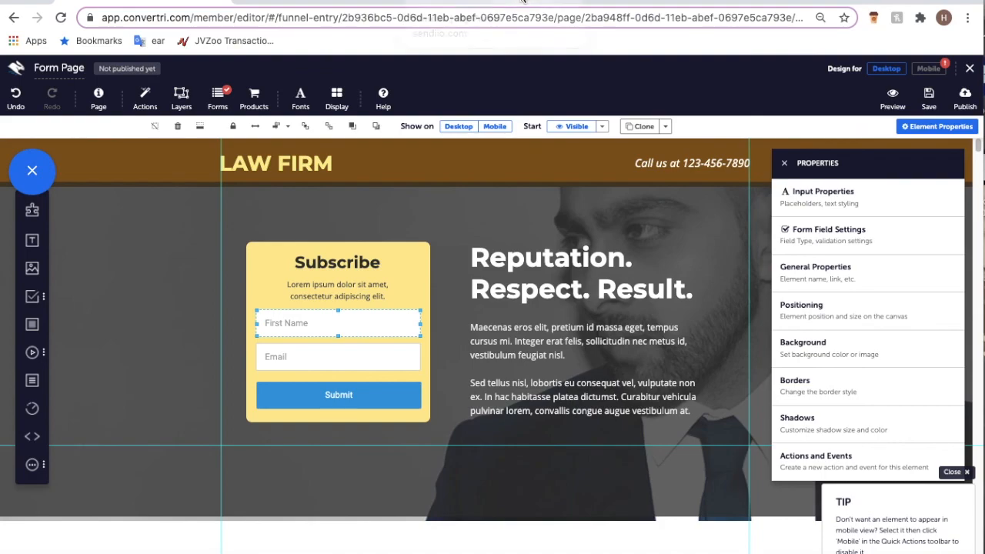
{"action": "mouse_move", "coordinate": [520, 168]}
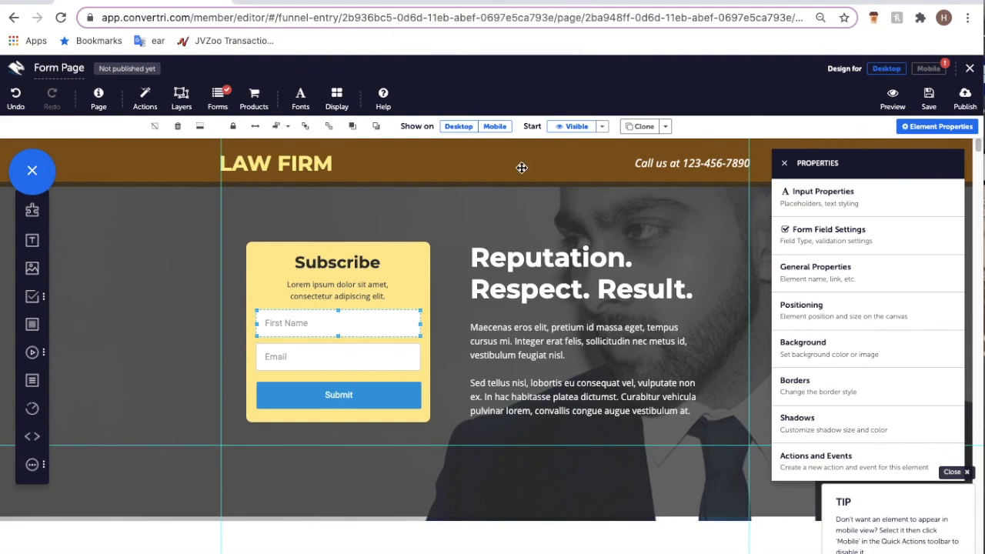
{"action": "mouse_move", "coordinate": [937, 44]}
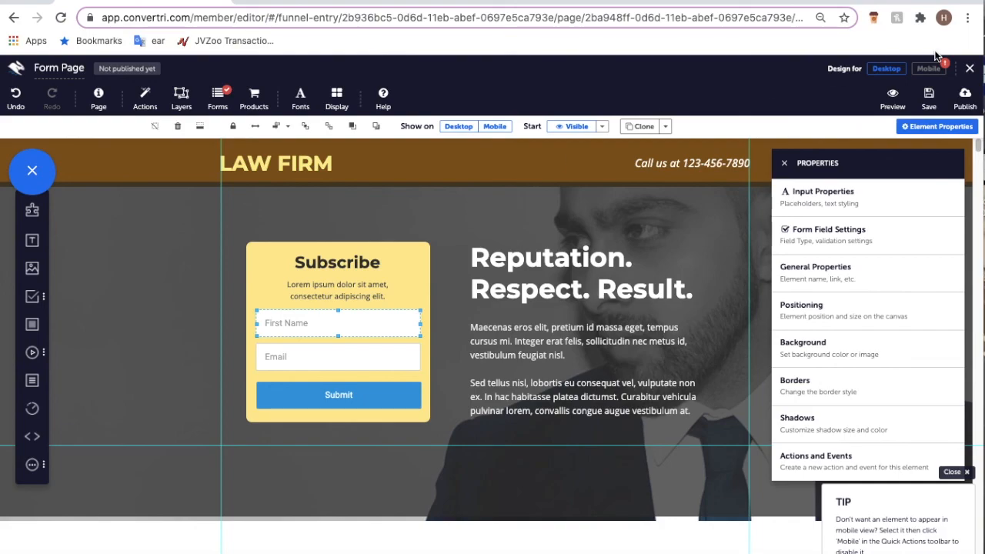